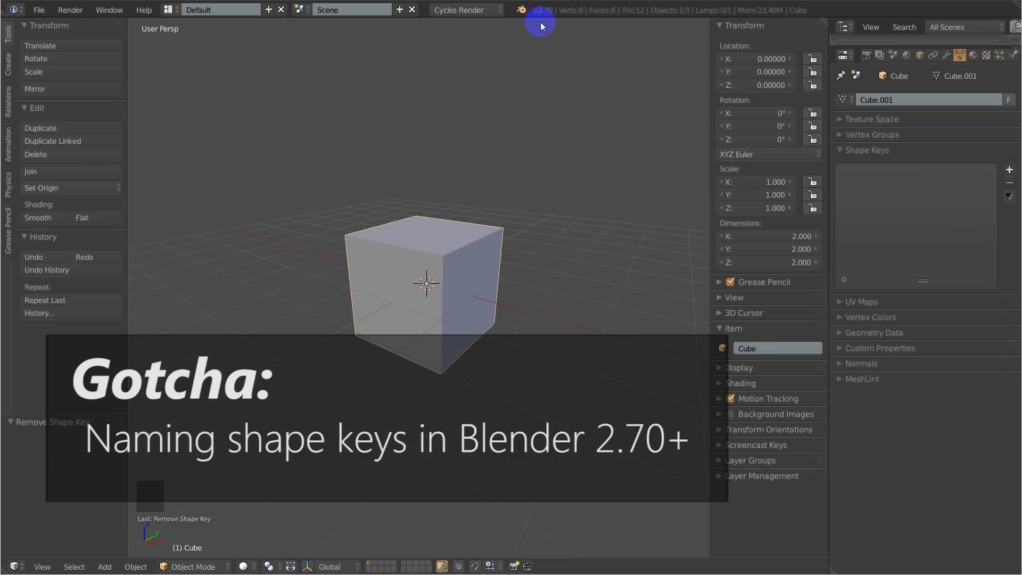
{"action": "mouse_move", "coordinate": [546, 17]}
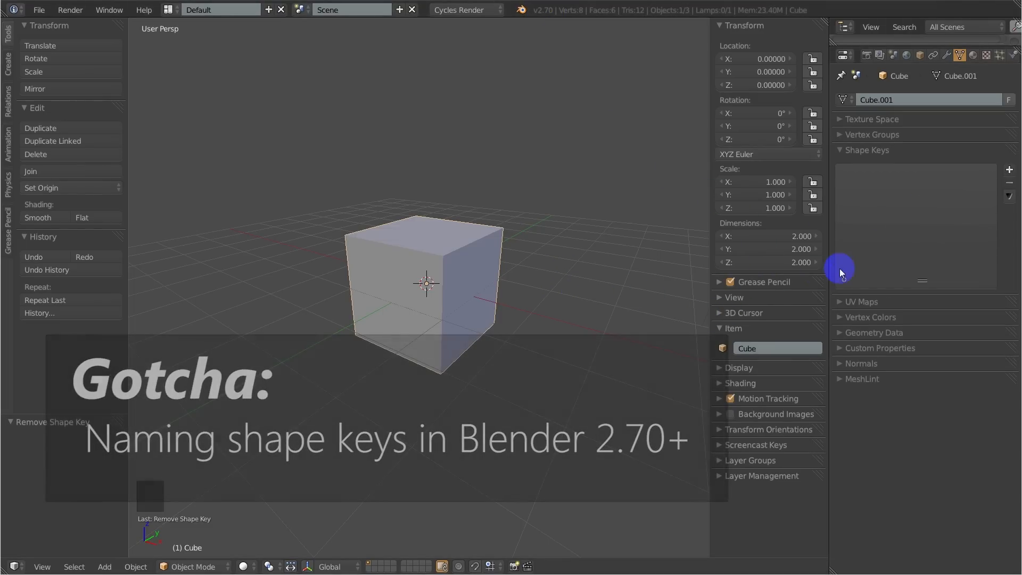
- Add a Basis and a second shape key to the cube, naming the second 'newname'
{"action": "left_click", "coordinate": [1008, 170]}
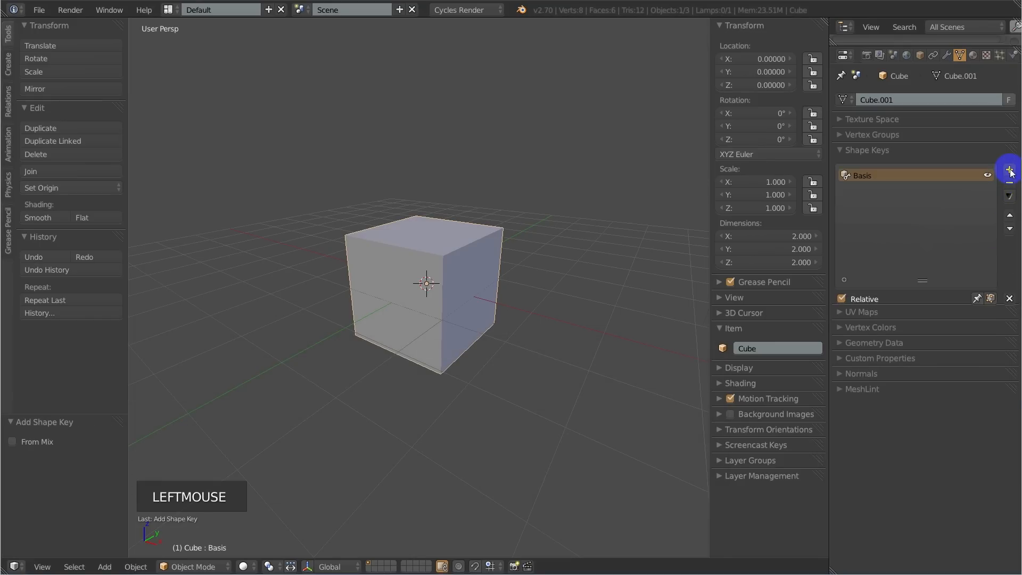
{"action": "left_click", "coordinate": [1008, 170]}
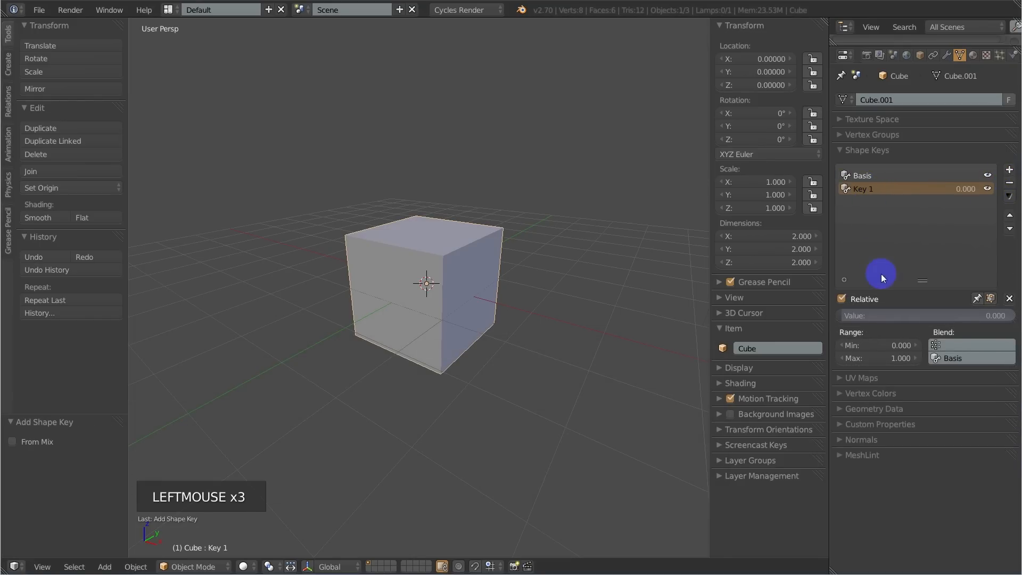
{"action": "mouse_move", "coordinate": [875, 202]}
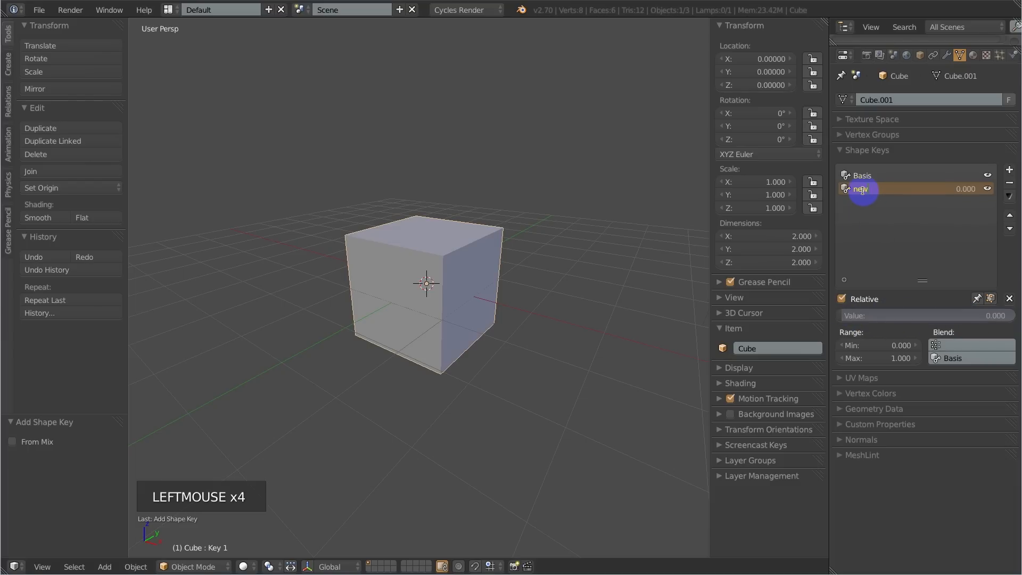
{"action": "type", "text": "newname"}
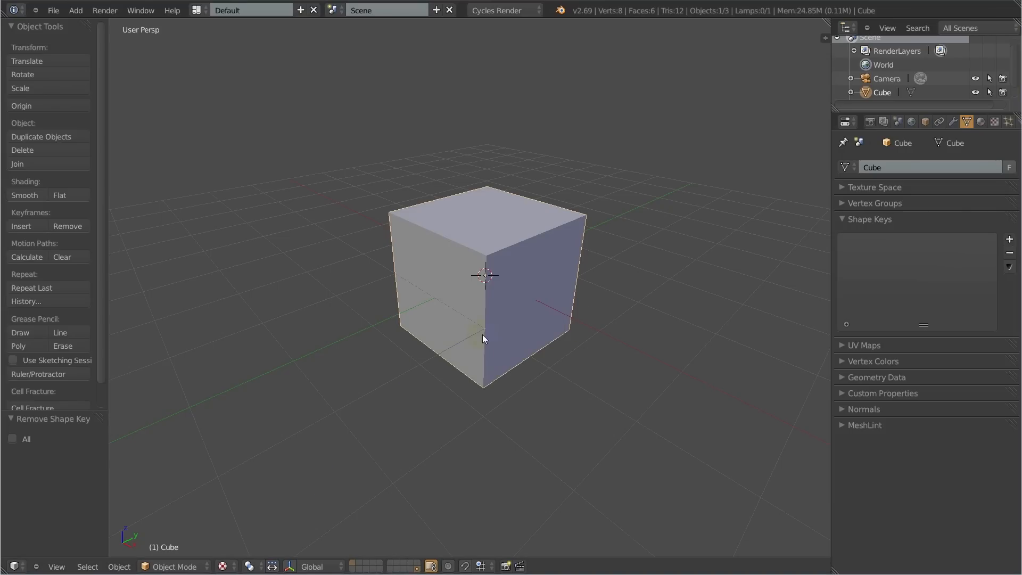
- Add a Basis and a second shape key to the 2.69 cube and rename it 'new name'
{"action": "left_click", "coordinate": [1009, 239]}
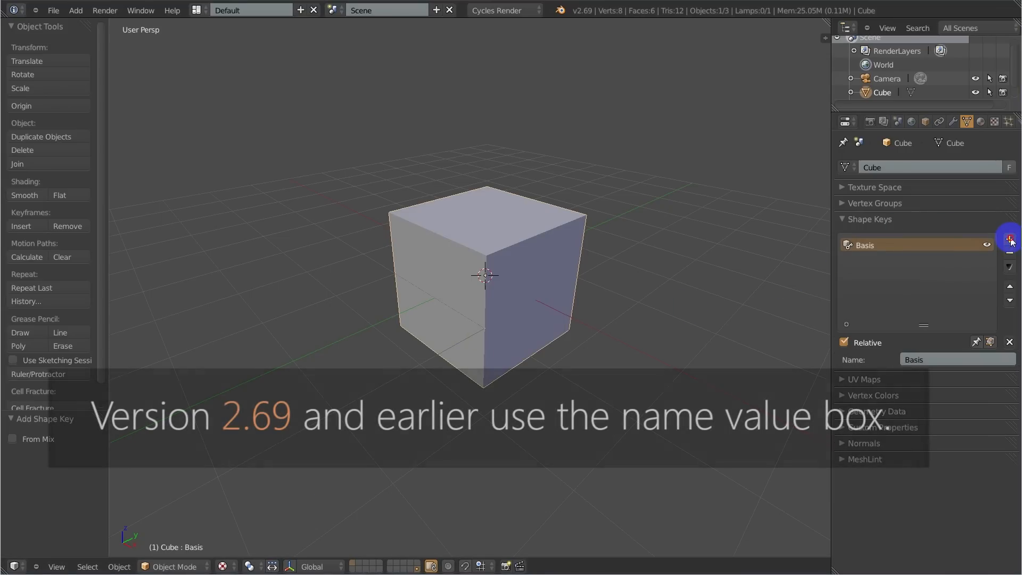
{"action": "left_click", "coordinate": [1009, 238]}
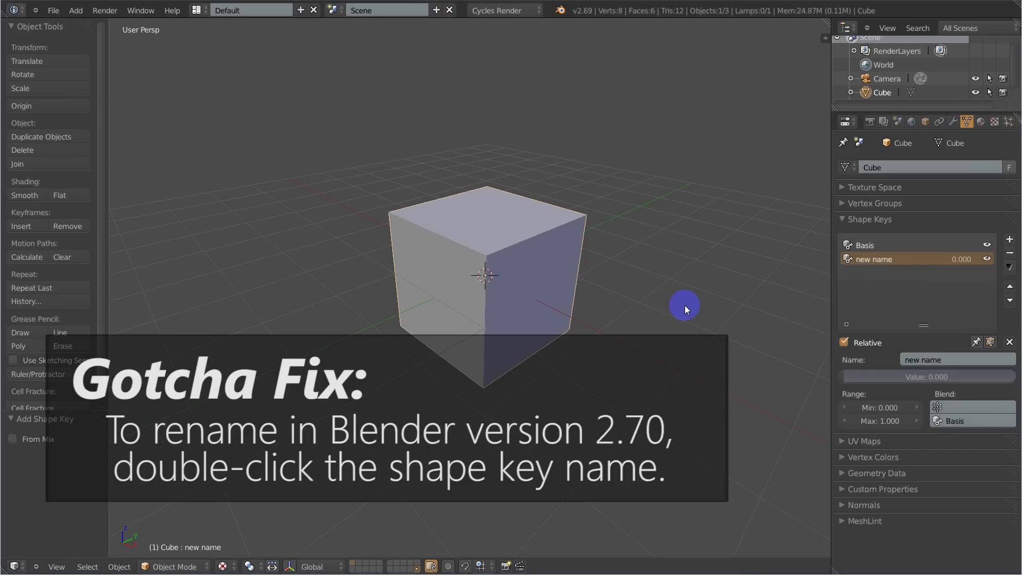
{"action": "left_click", "coordinate": [1009, 252]}
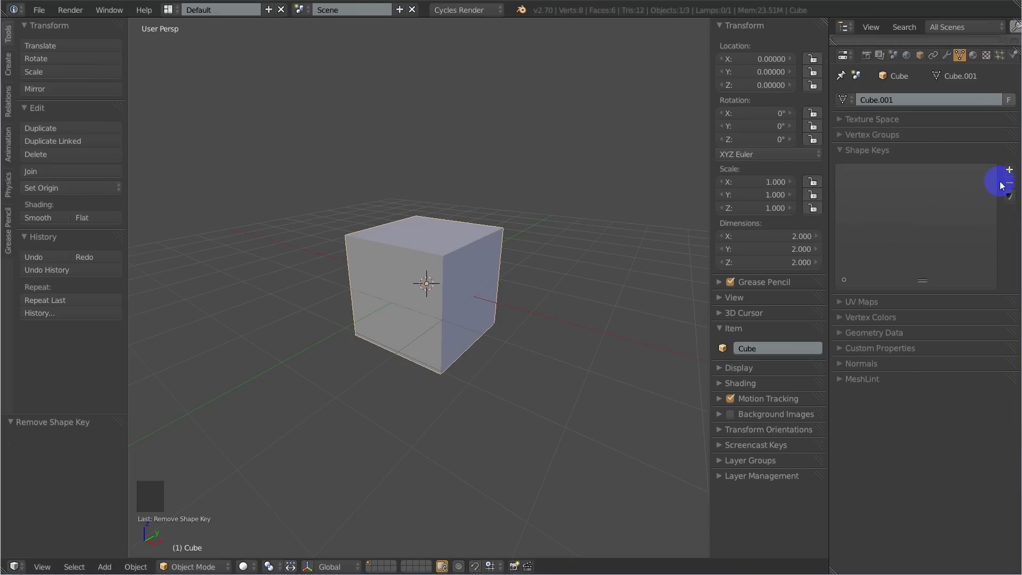
- Add Basis and Key 1 shape keys, then check the cube in Edit Mode and back
{"action": "left_click", "coordinate": [1005, 171]}
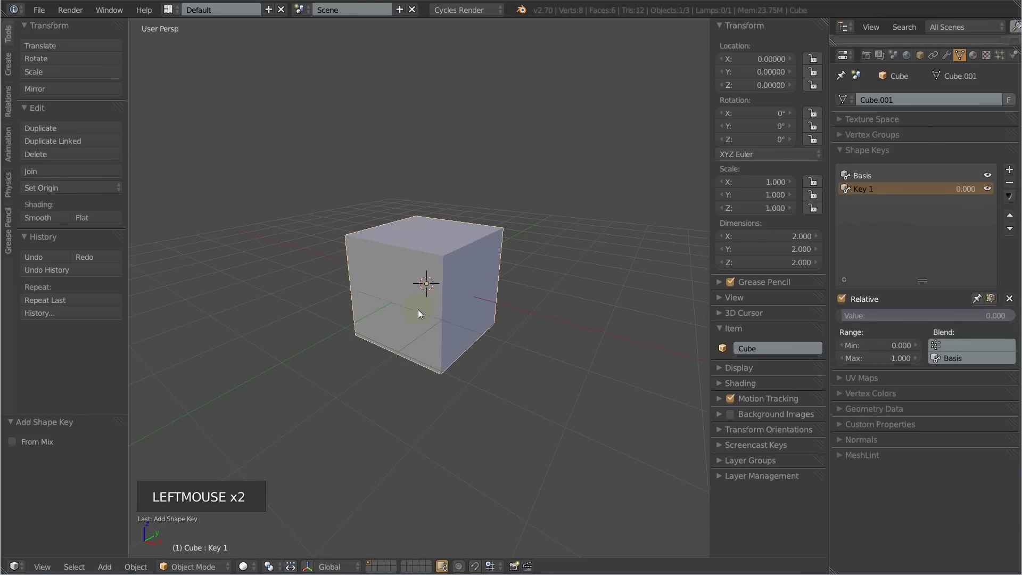
{"action": "key", "text": "Tab"}
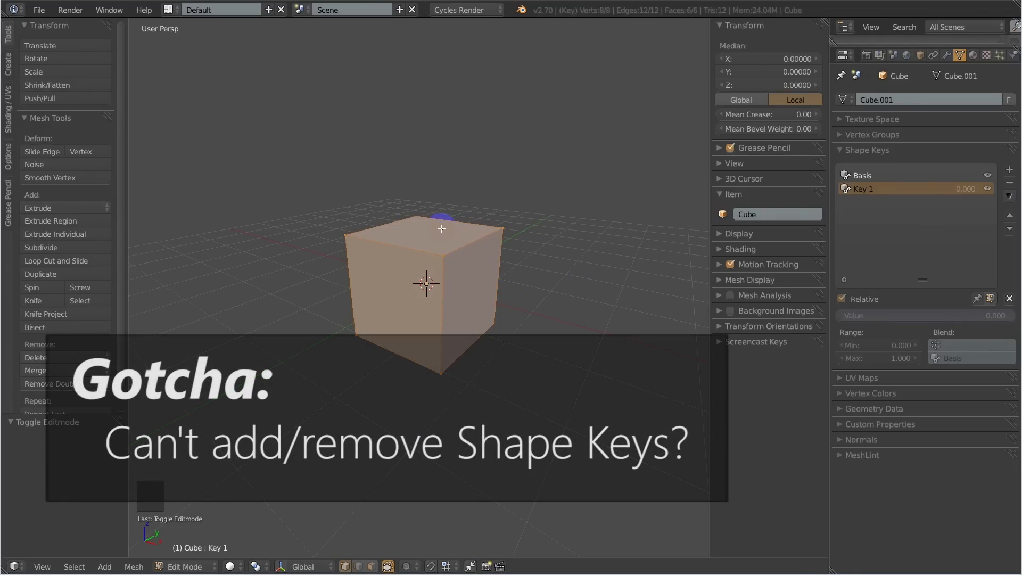
{"action": "mouse_move", "coordinate": [649, 297]}
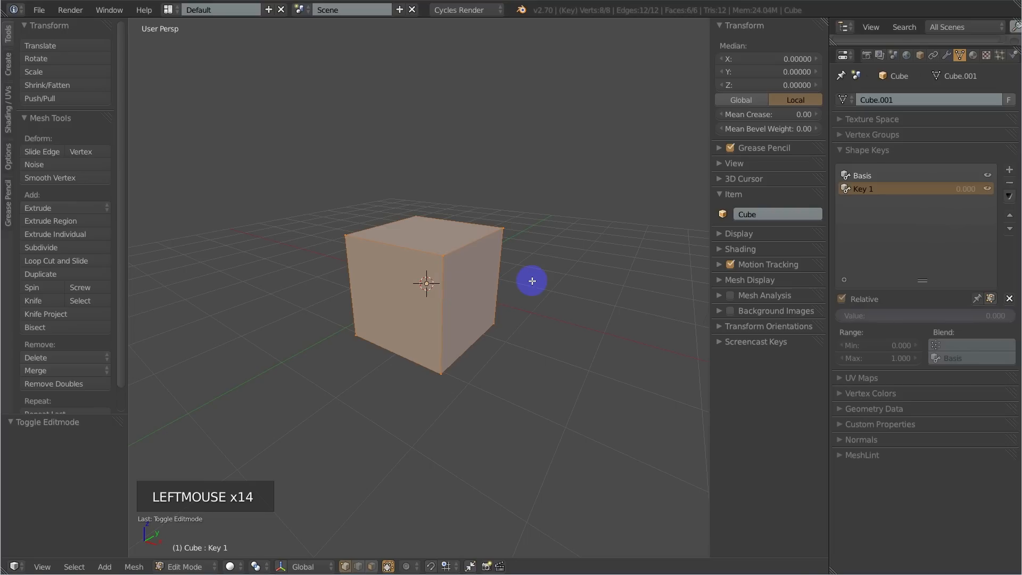
{"action": "key", "text": "Tab"}
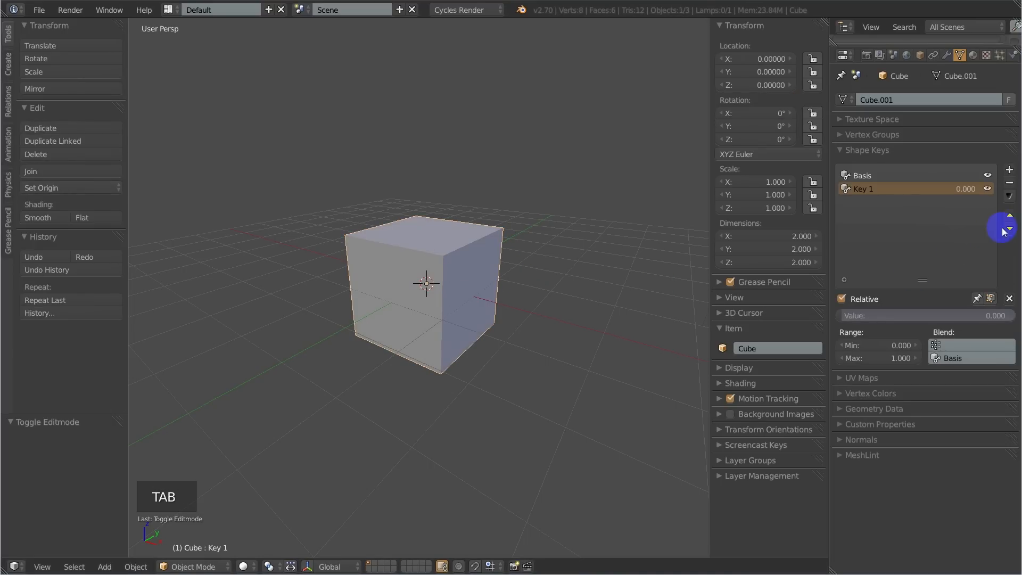
- Delete Key 1 and re-add Key 1 and Key 2 from Object Mode, checking in Edit Mode
{"action": "left_click", "coordinate": [1009, 183]}
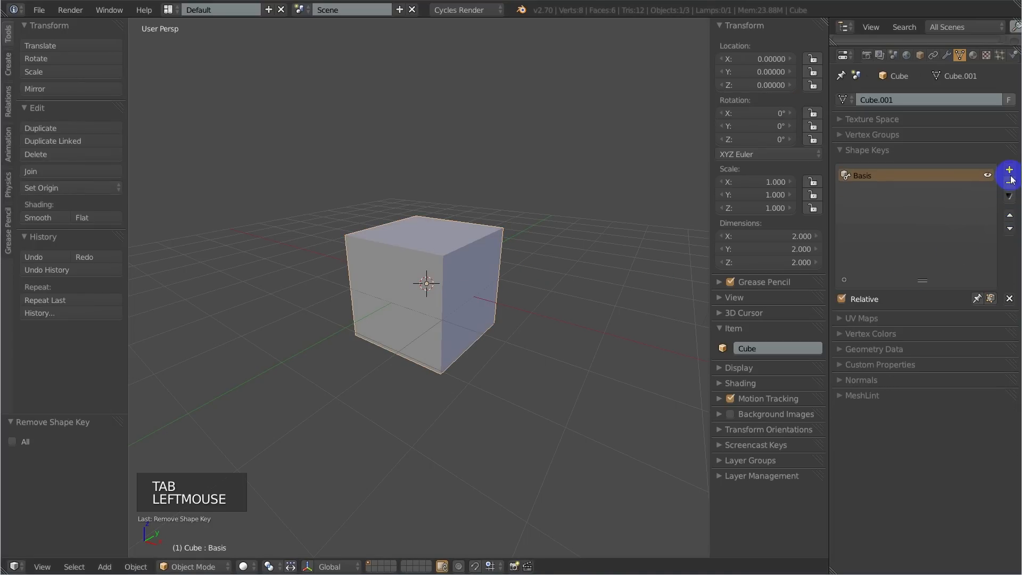
{"action": "left_click", "coordinate": [1009, 169]}
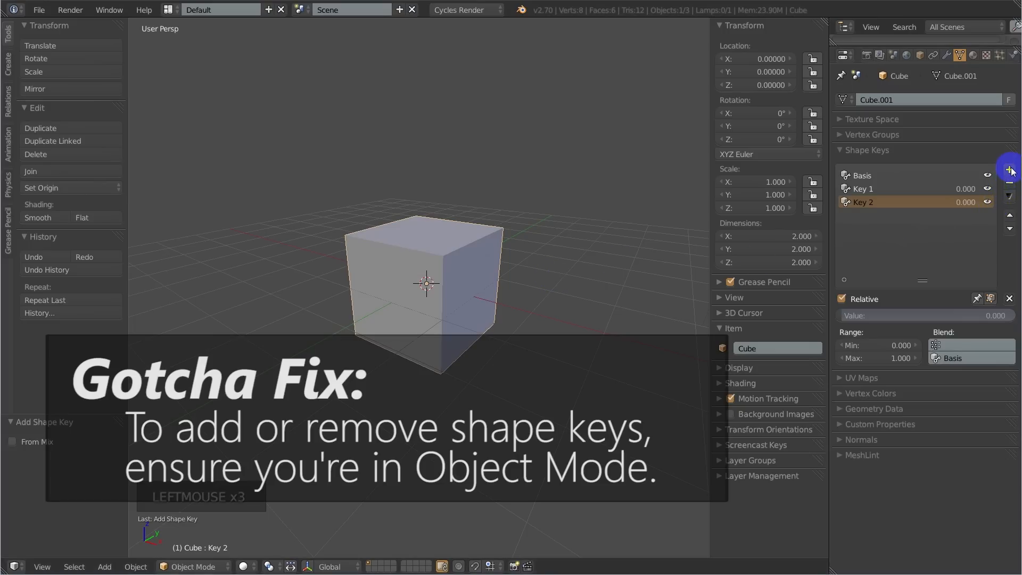
{"action": "key", "text": "Tab"}
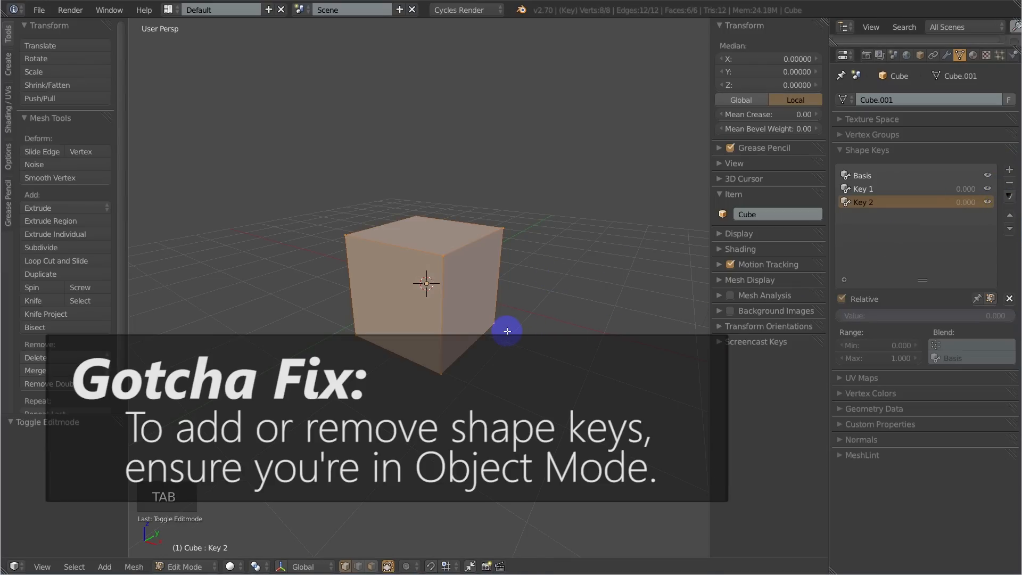
{"action": "key", "text": "Tab"}
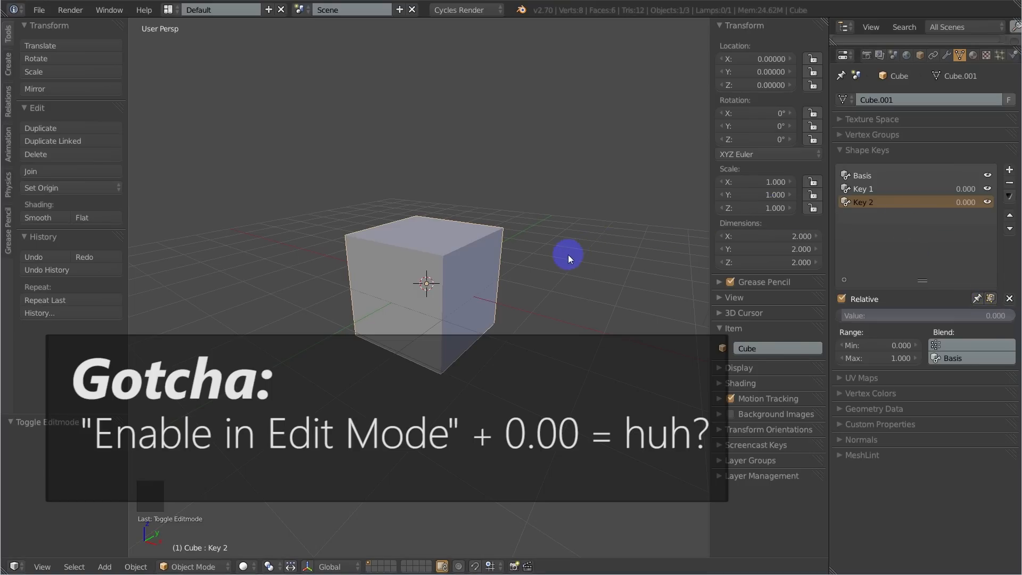
- Pull one top corner vertex of Key 2 far outward into a spike and check it in Object Mode
{"action": "key", "text": "Tab"}
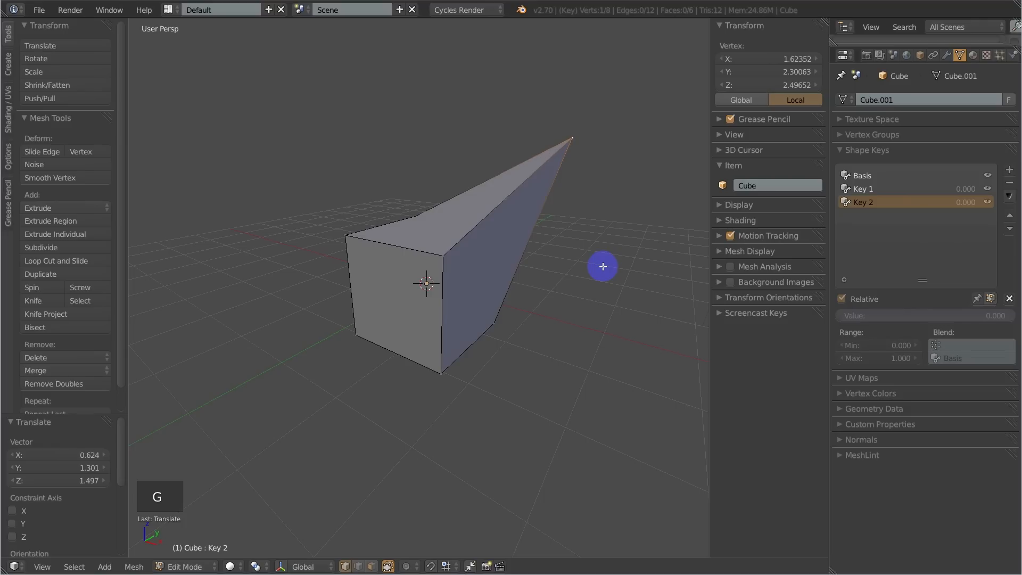
{"action": "key", "text": "Tab"}
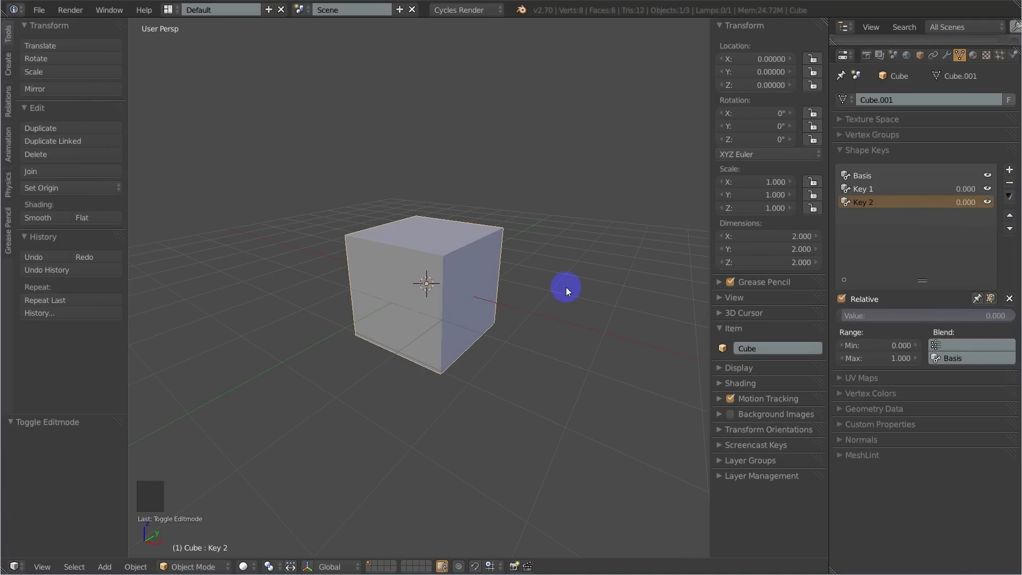
{"action": "key", "text": "Tab"}
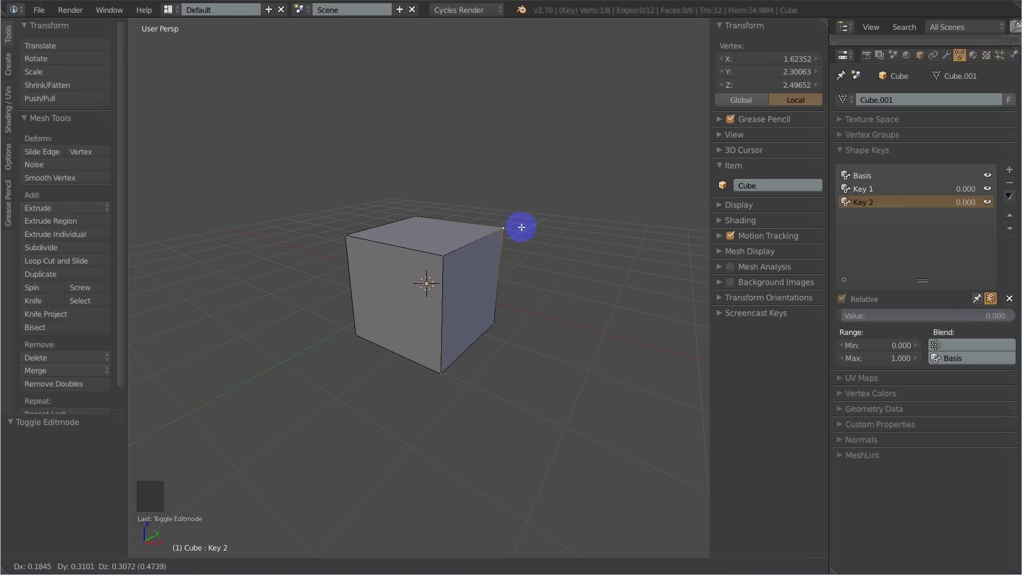
- Move two top corners outward in Key 2 and toggle showing the shape key while editing
{"action": "key", "text": "r"}
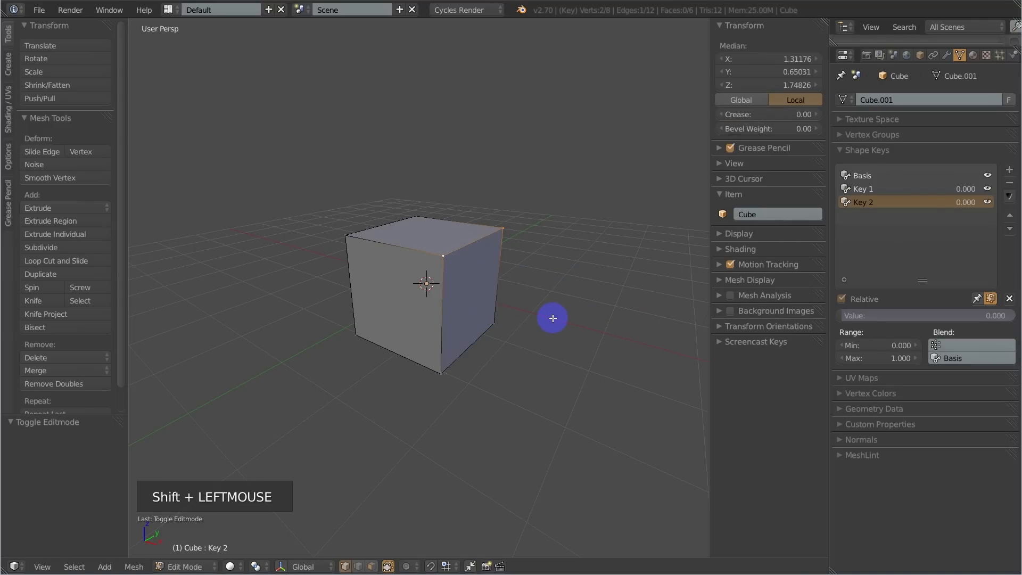
{"action": "key", "text": "g"}
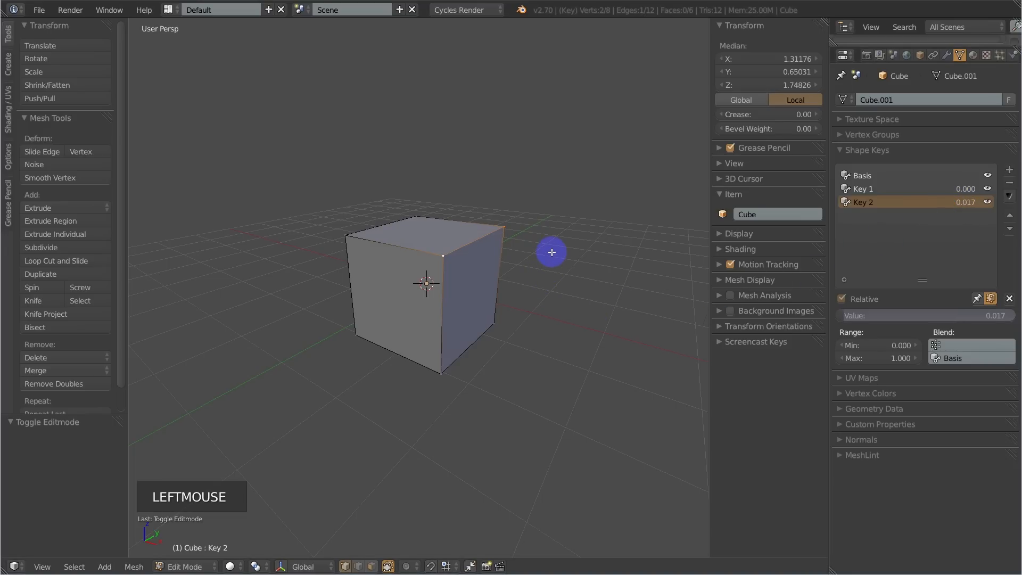
{"action": "key", "text": "g"}
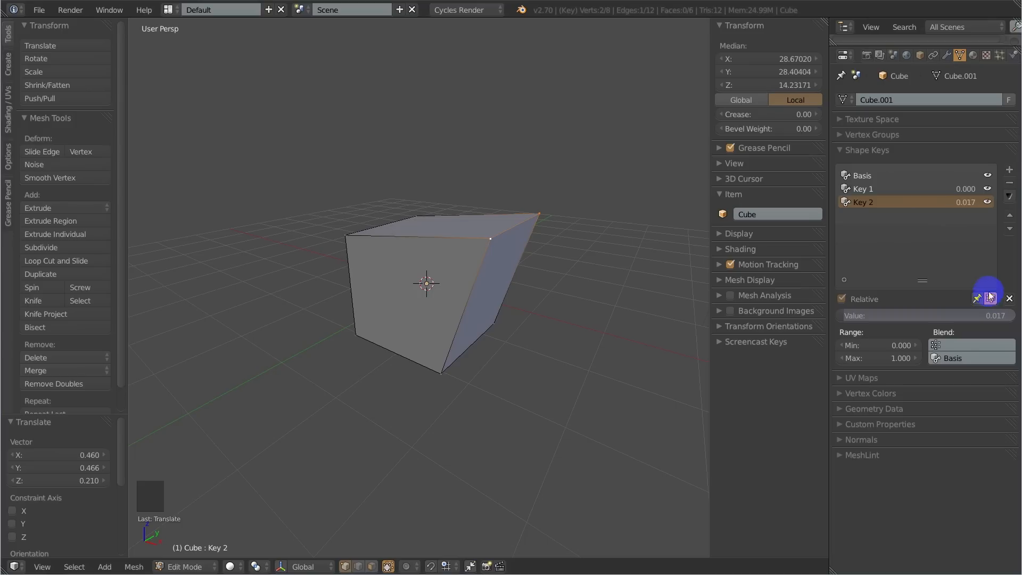
{"action": "left_click", "coordinate": [989, 298]}
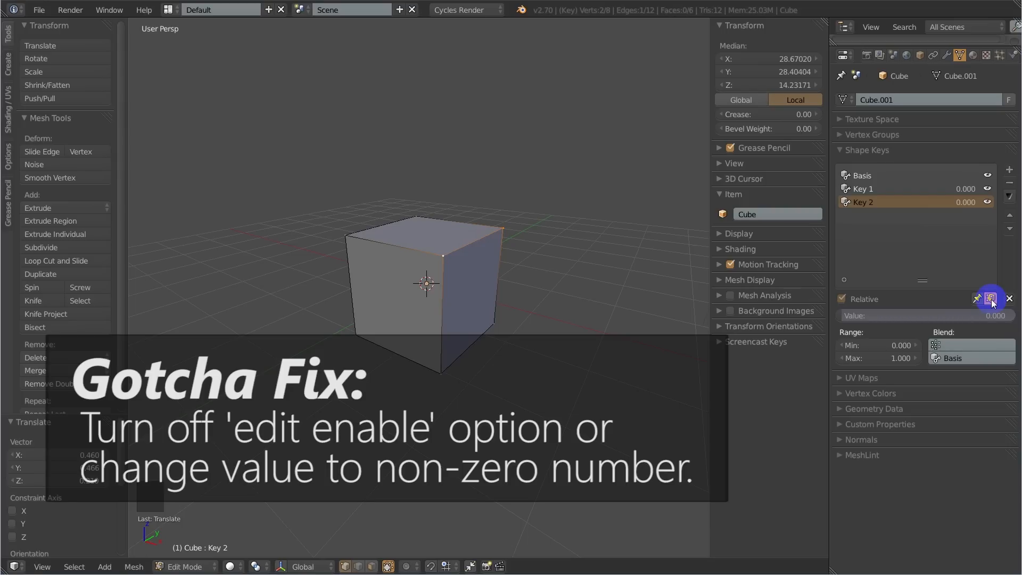
{"action": "left_click", "coordinate": [990, 298]}
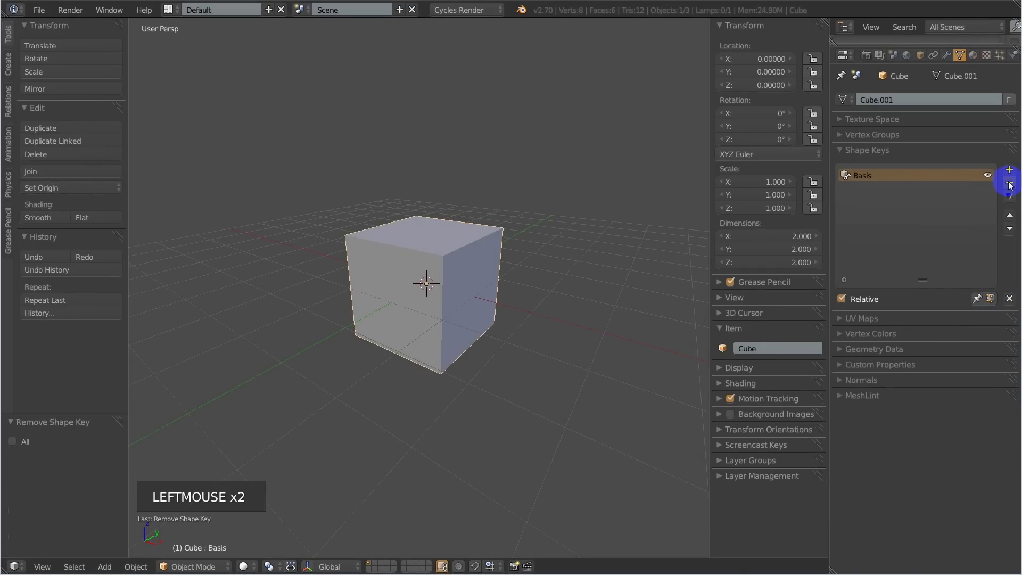
- Recreate the shape keys as Basis, name.with.dots, name_with_under and titleCaseName
{"action": "left_click", "coordinate": [1008, 184]}
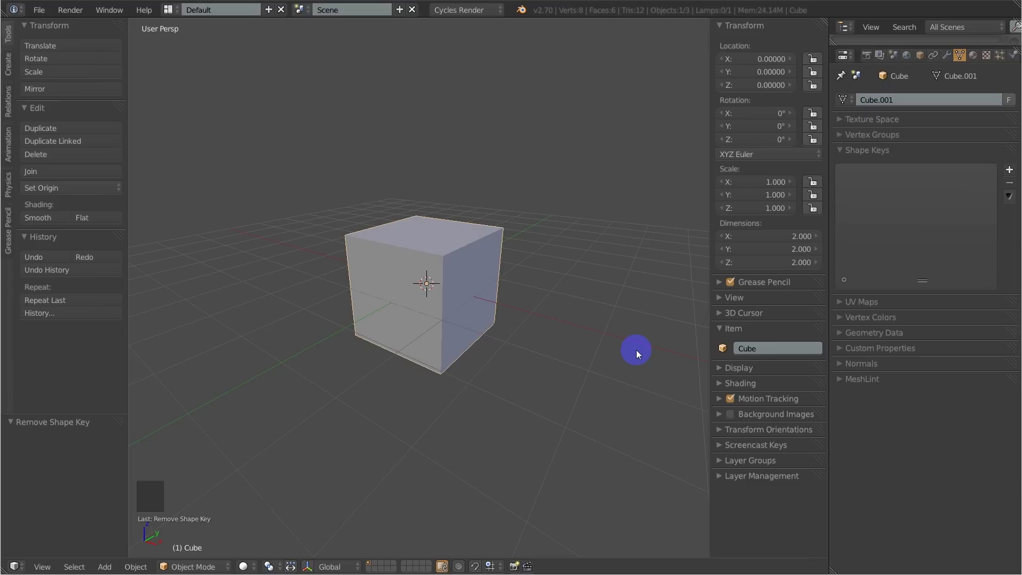
{"action": "mouse_move", "coordinate": [756, 332]}
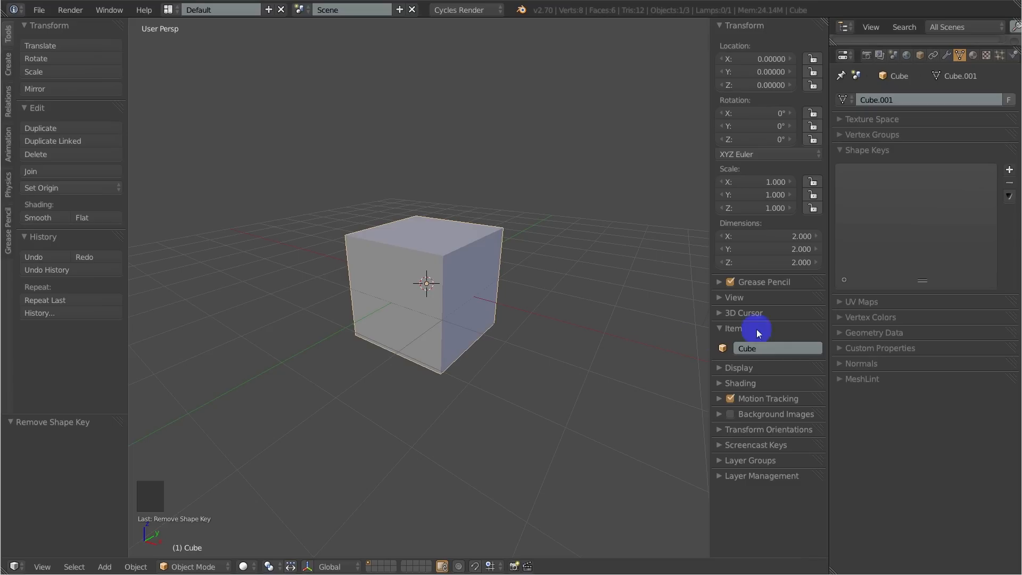
{"action": "left_click", "coordinate": [1008, 171]}
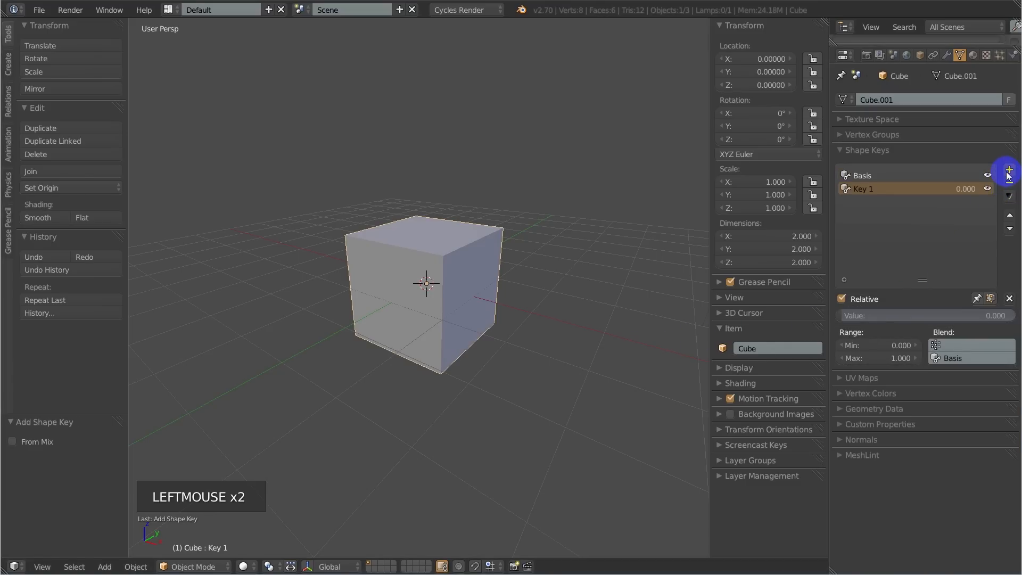
{"action": "left_click", "coordinate": [1007, 172]}
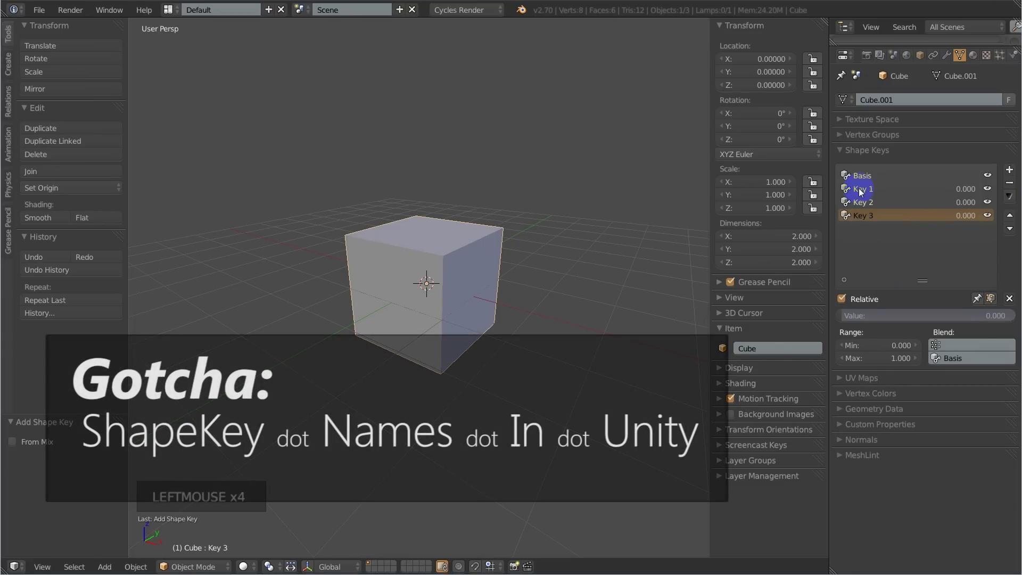
{"action": "left_click", "coordinate": [861, 189]}
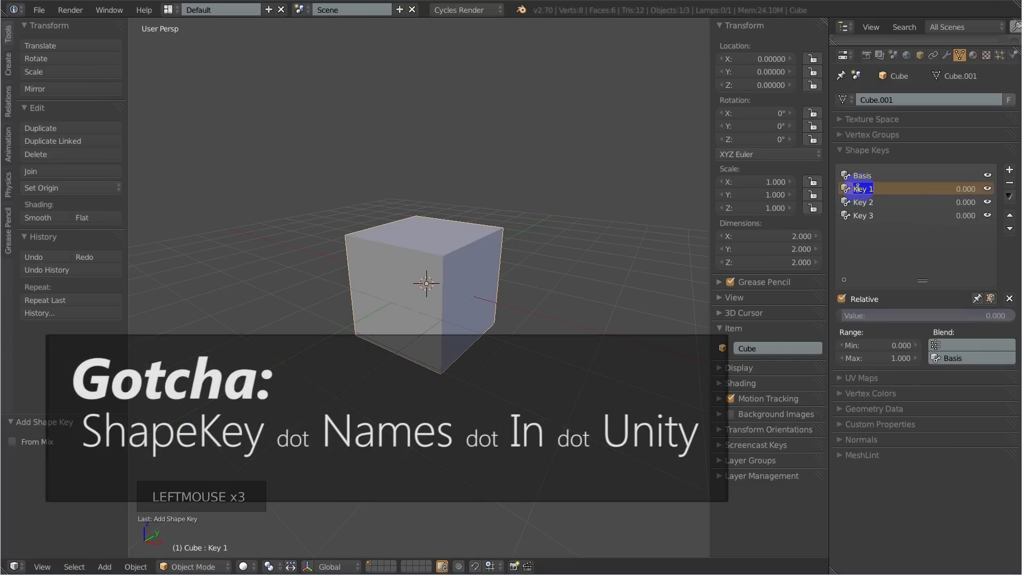
{"action": "double_click", "coordinate": [867, 189]}
{"action": "type", "text": "name.with.dots"}
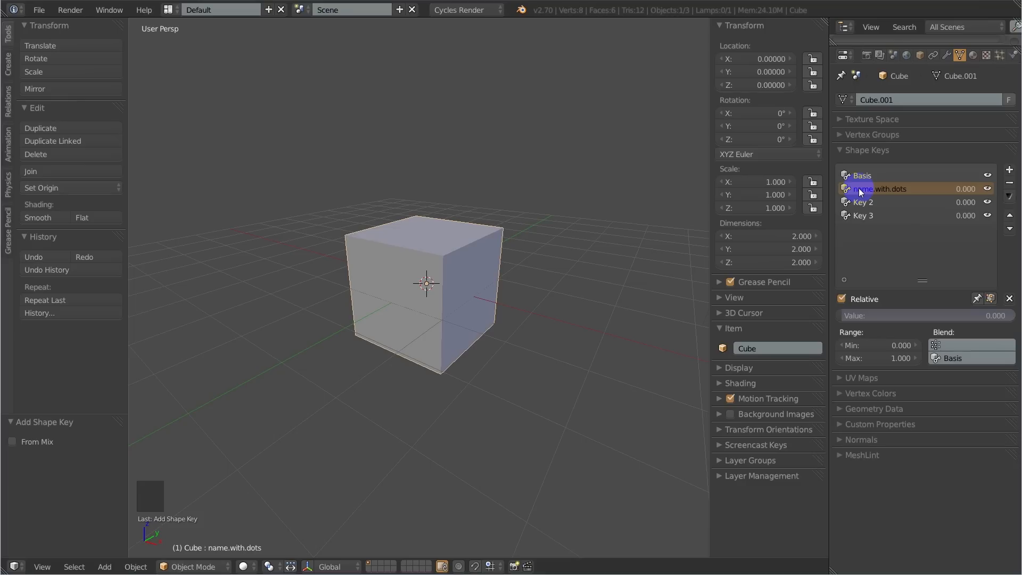
{"action": "double_click", "coordinate": [863, 201]}
{"action": "type", "text": "name_with_under"}
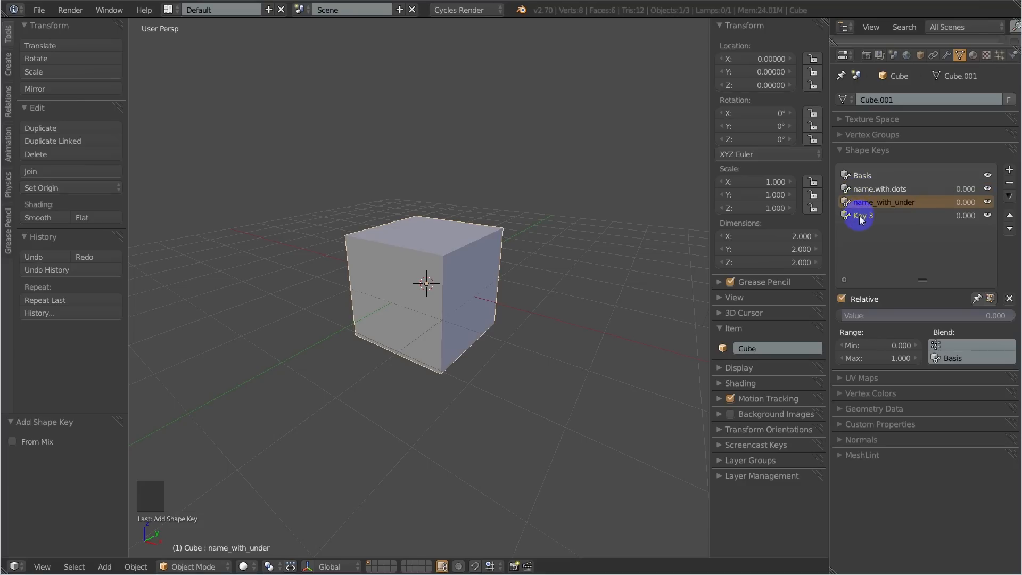
{"action": "double_click", "coordinate": [873, 214]}
{"action": "type", "text": "titleCaseName"}
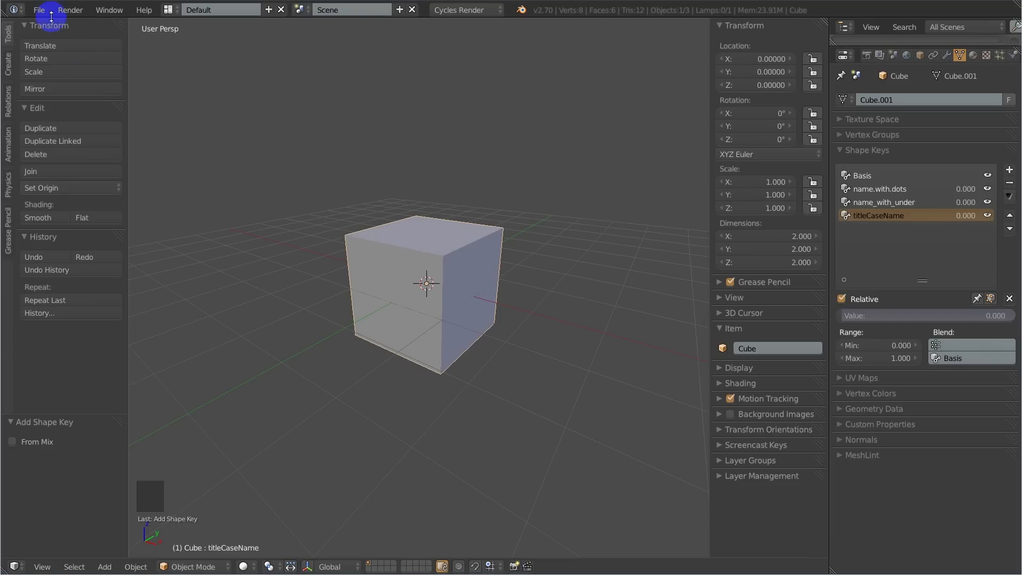
- Export the cube to C:\Temp as shapeKeyTutorial3.1.fbx
{"action": "left_click", "coordinate": [38, 10]}
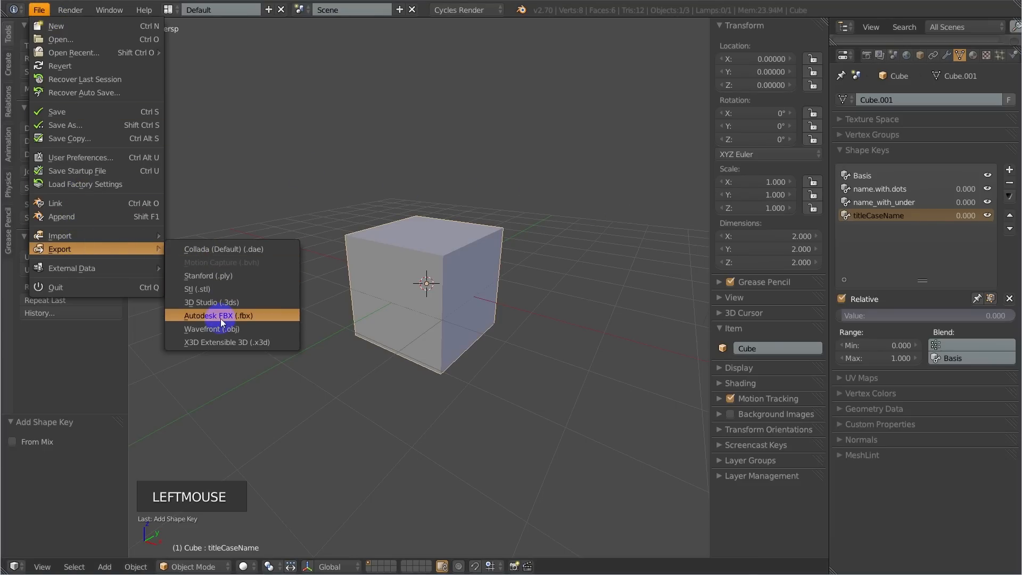
{"action": "left_click", "coordinate": [218, 315]}
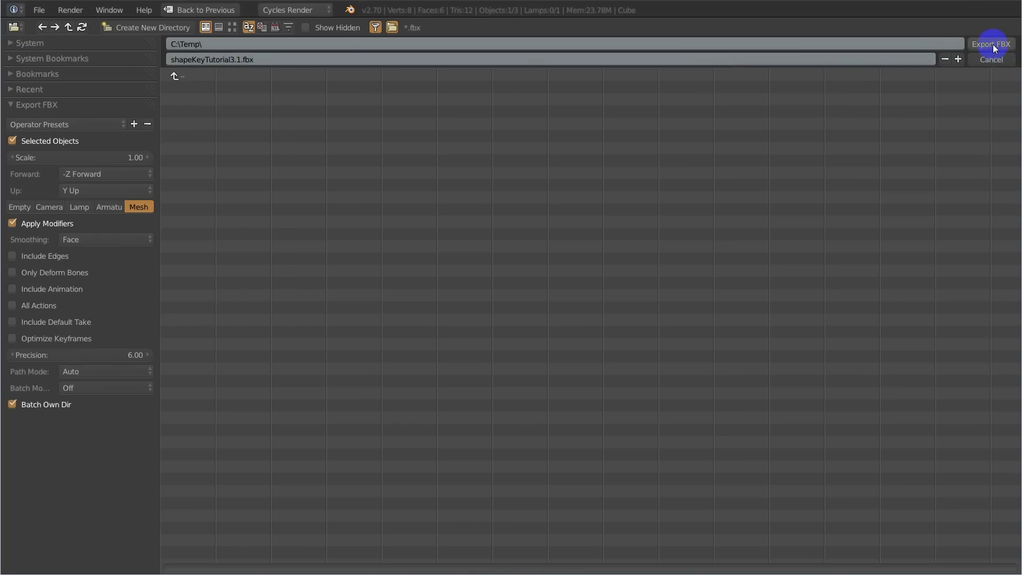
{"action": "left_click", "coordinate": [990, 44]}
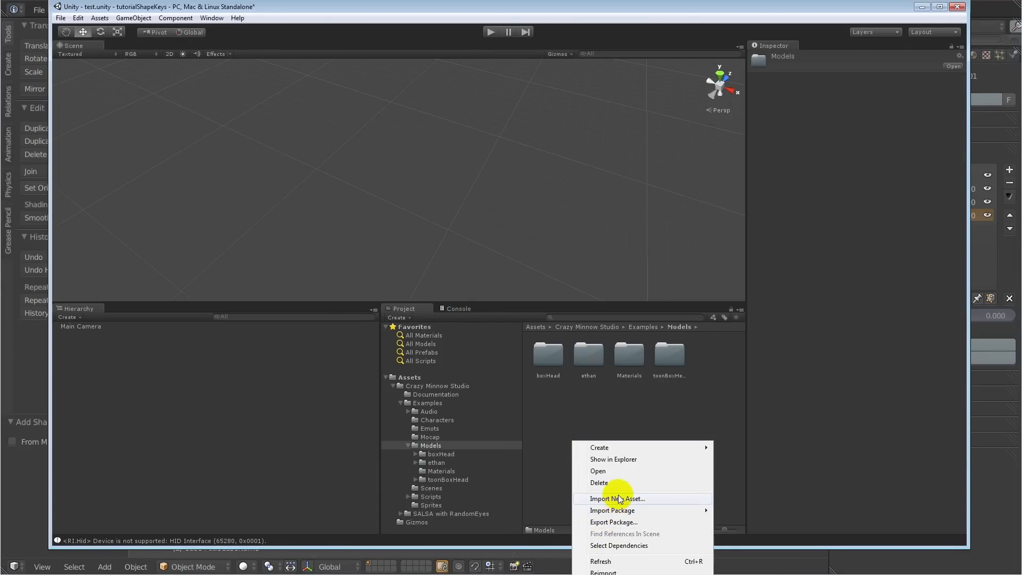
- Import shapeKeyTutorial3.1.fbx into Unity's Models folder as a new asset
{"action": "left_click", "coordinate": [616, 498]}
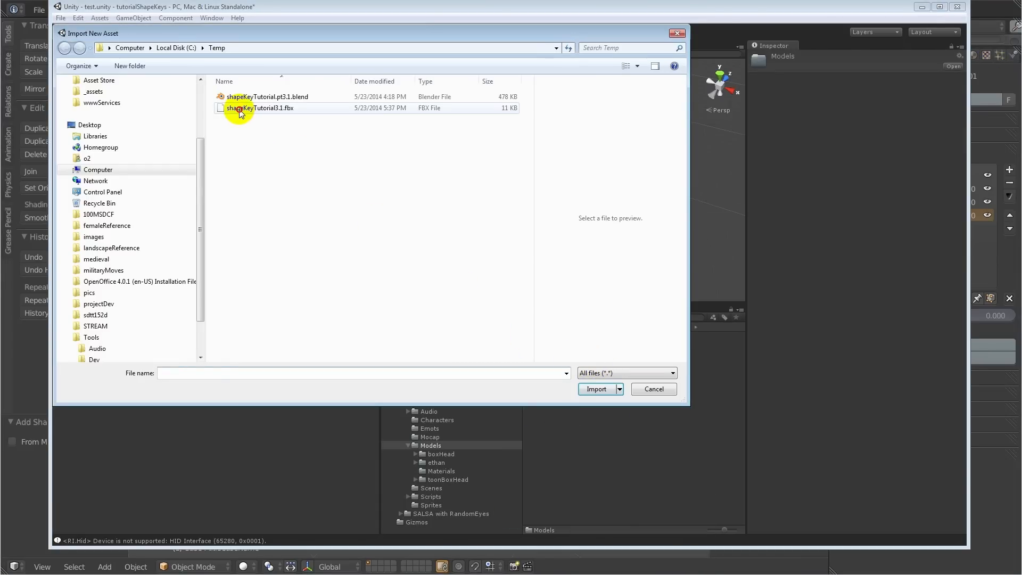
{"action": "left_click", "coordinate": [595, 388]}
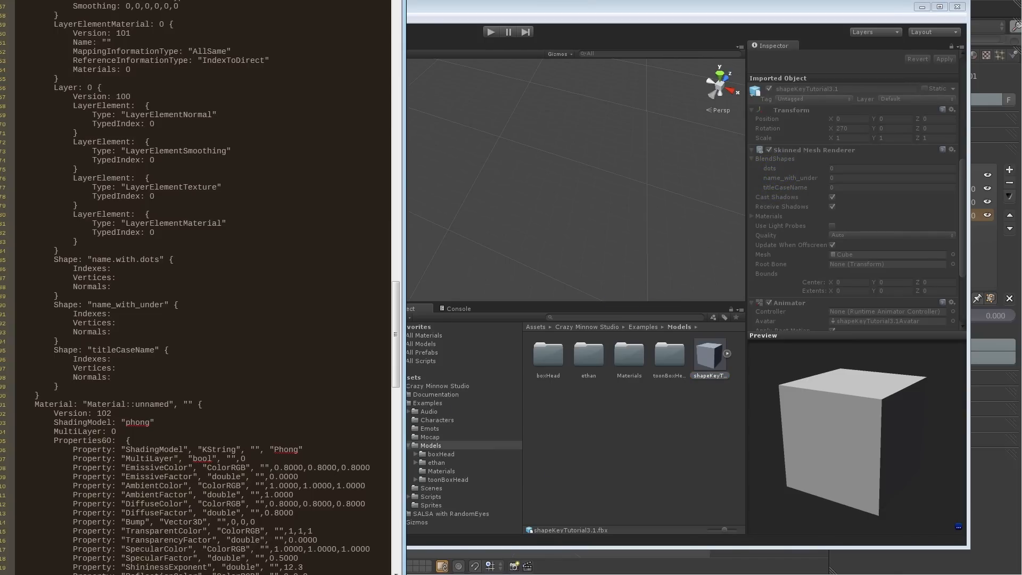
{"action": "double_click", "coordinate": [184, 513]}
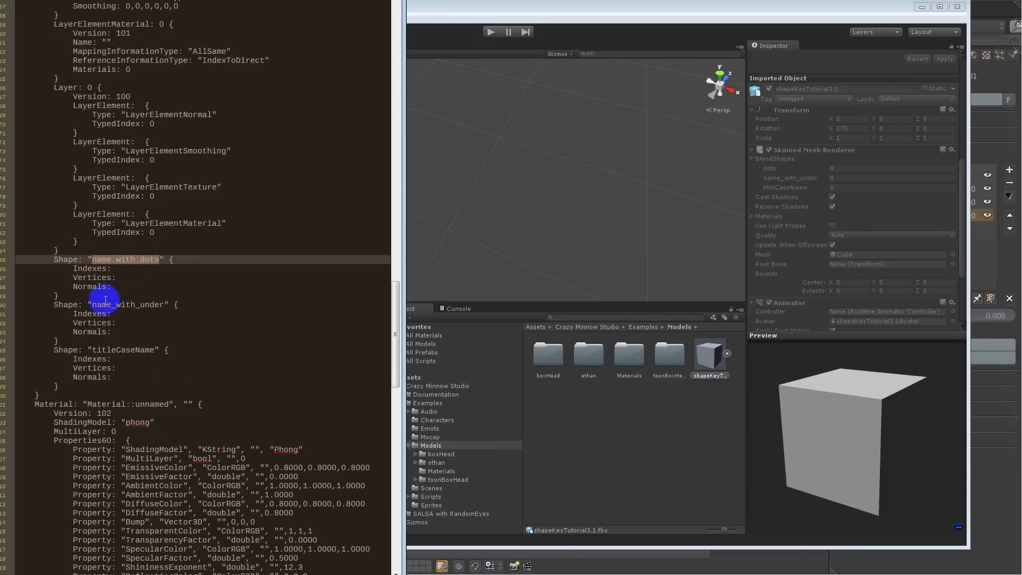
{"action": "double_click", "coordinate": [128, 305]}
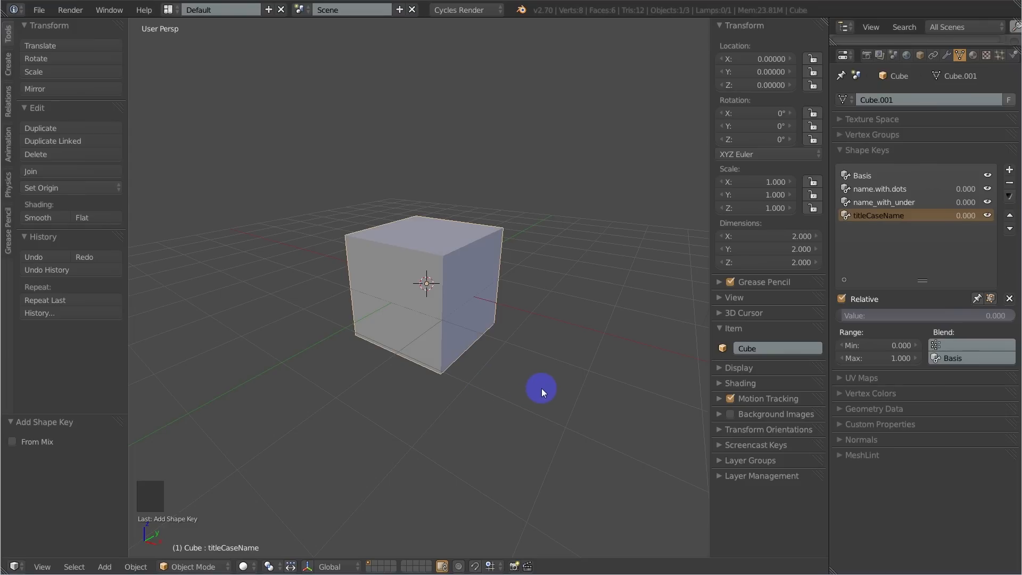
{"action": "mouse_move", "coordinate": [644, 381]}
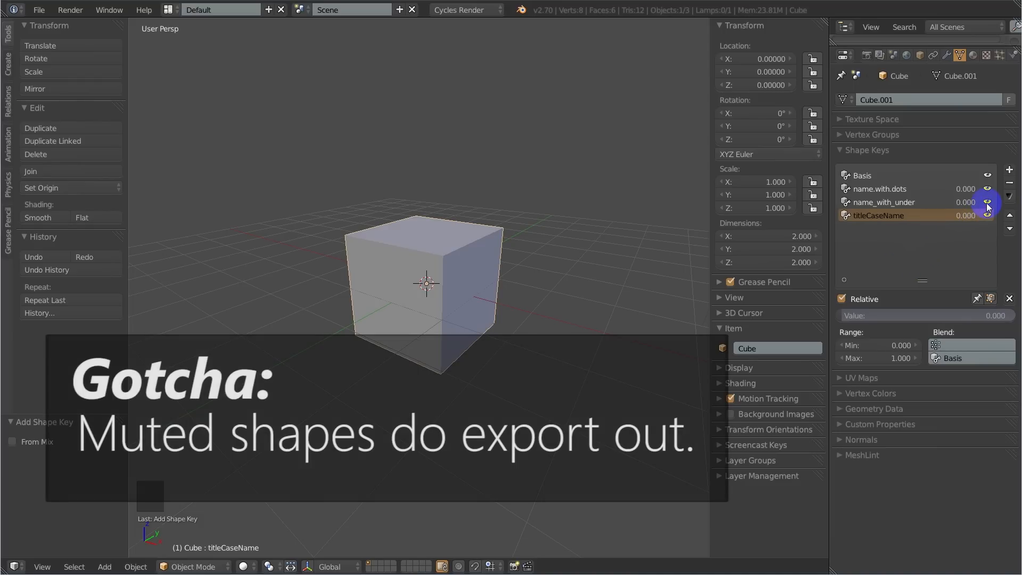
- Mute the name_with_under shape key and export the cube to FBX a second time
{"action": "left_click", "coordinate": [987, 215]}
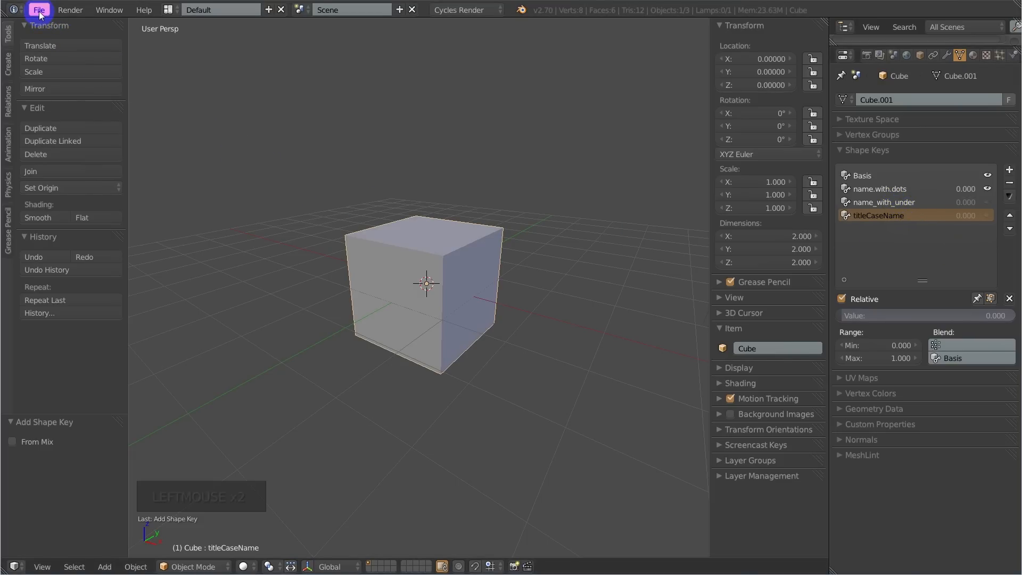
{"action": "left_click", "coordinate": [38, 10]}
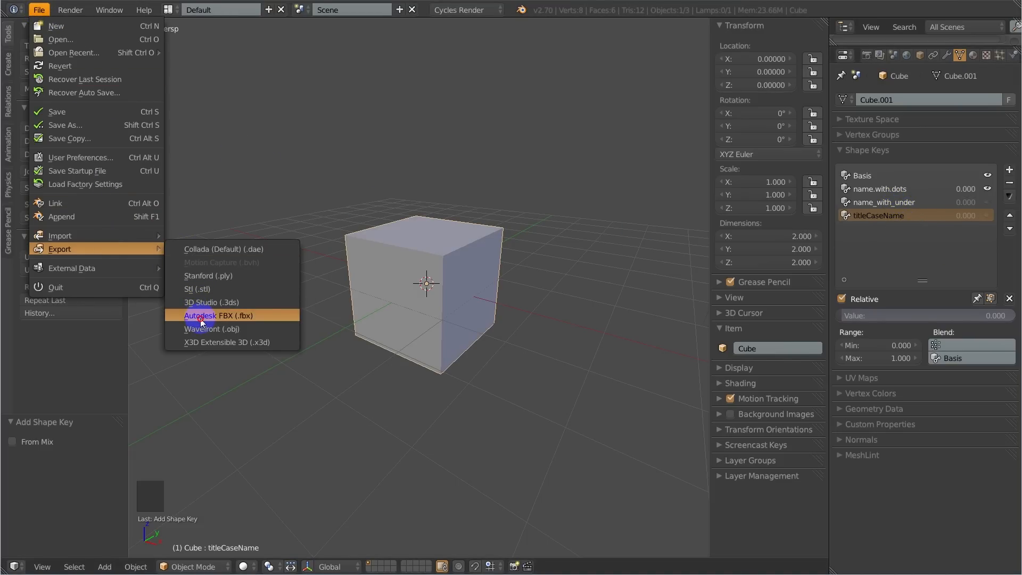
{"action": "left_click", "coordinate": [218, 315]}
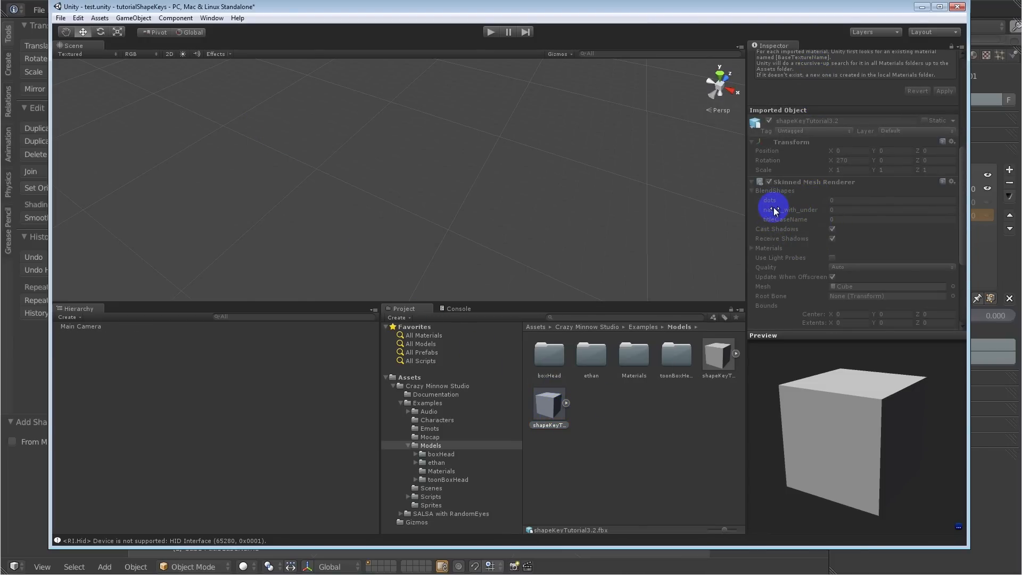
{"action": "mouse_move", "coordinate": [773, 246]}
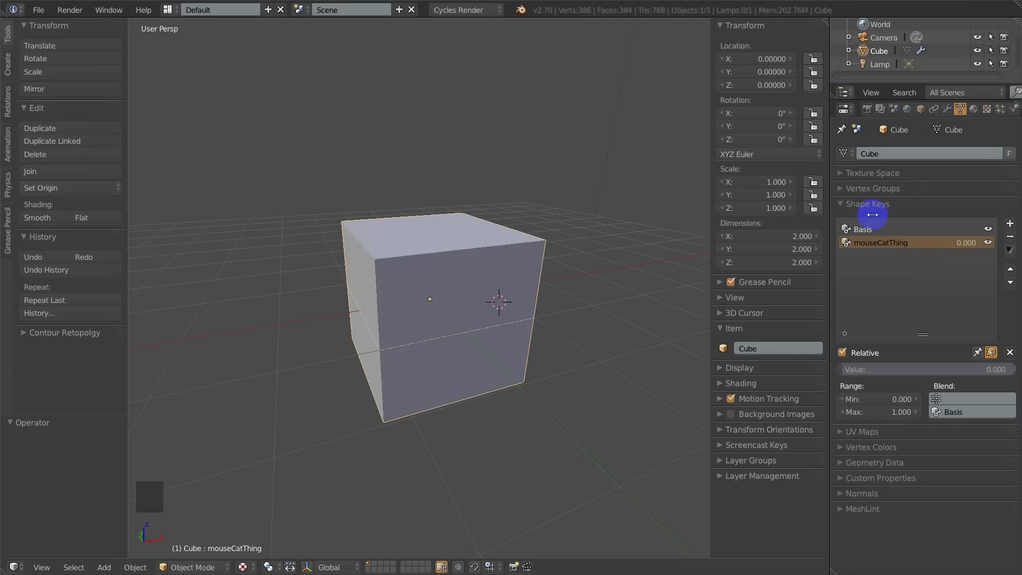
- Show the Shape Keys panel of the subdivided cube with Basis and mouseCatThing
{"action": "left_click", "coordinate": [907, 109]}
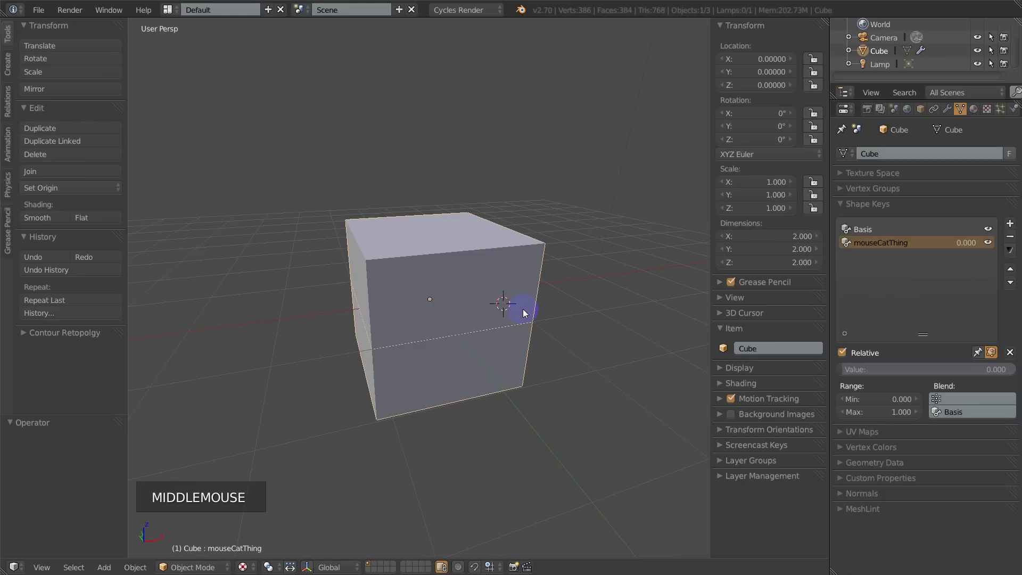
- Inspect the cube's X-axis Mirror modifier with merge and clipping in Edit Mode, then return to Object Mode
{"action": "key", "text": "Tab"}
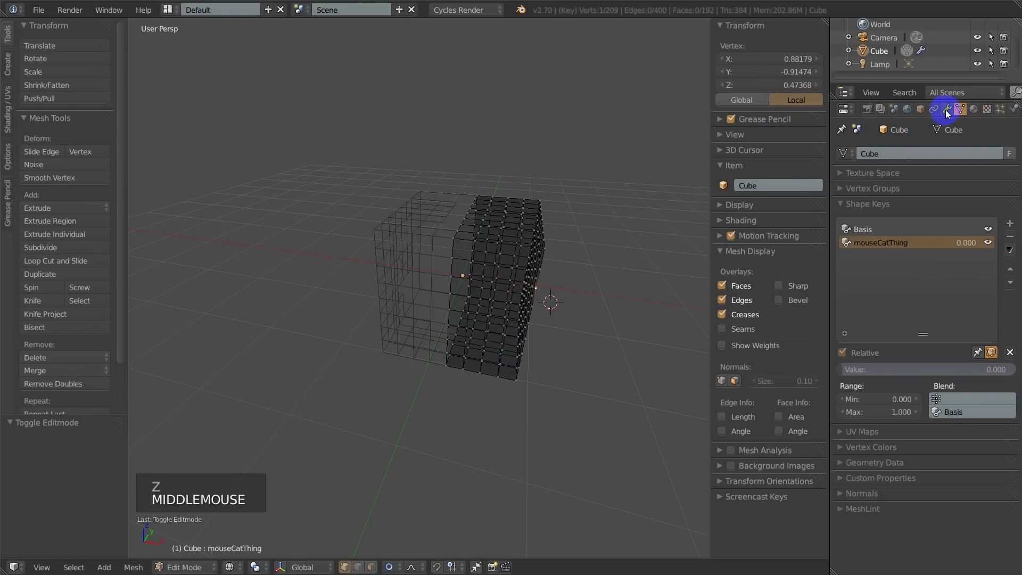
{"action": "left_click", "coordinate": [945, 109]}
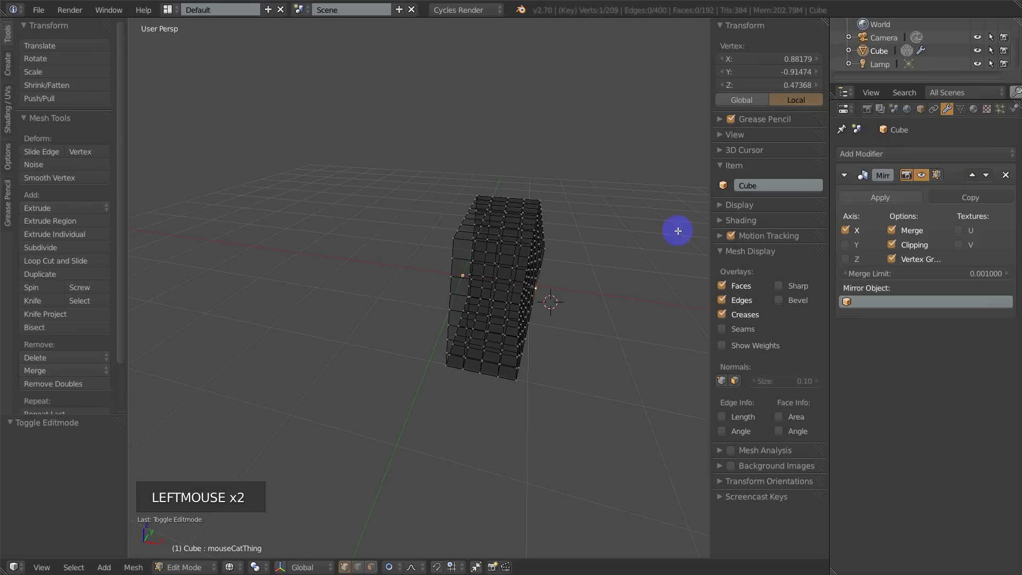
{"action": "left_click_drag", "start_coordinate": [677, 231], "coordinate": [457, 348]}
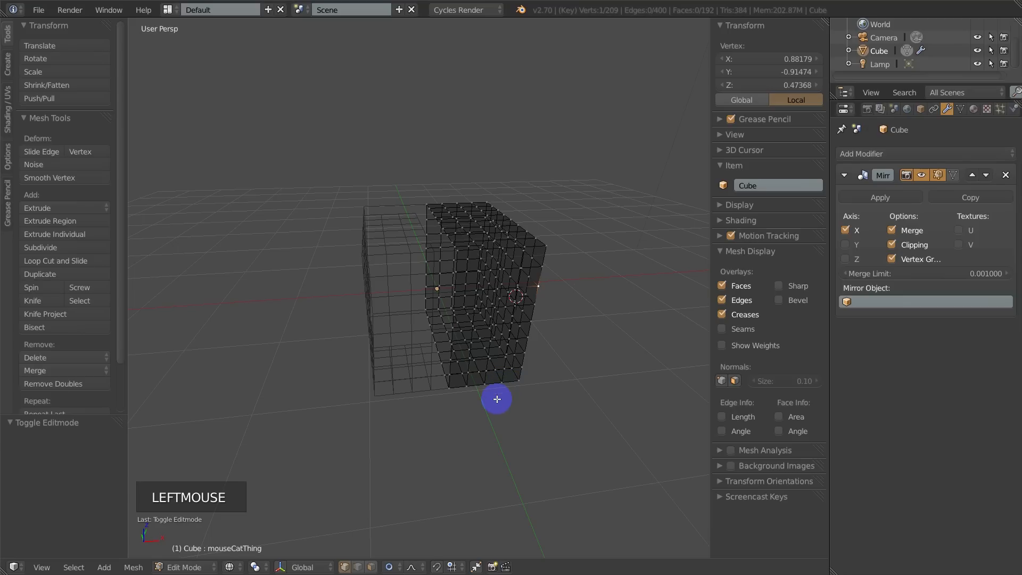
{"action": "left_click_drag", "start_coordinate": [495, 399], "coordinate": [510, 402]}
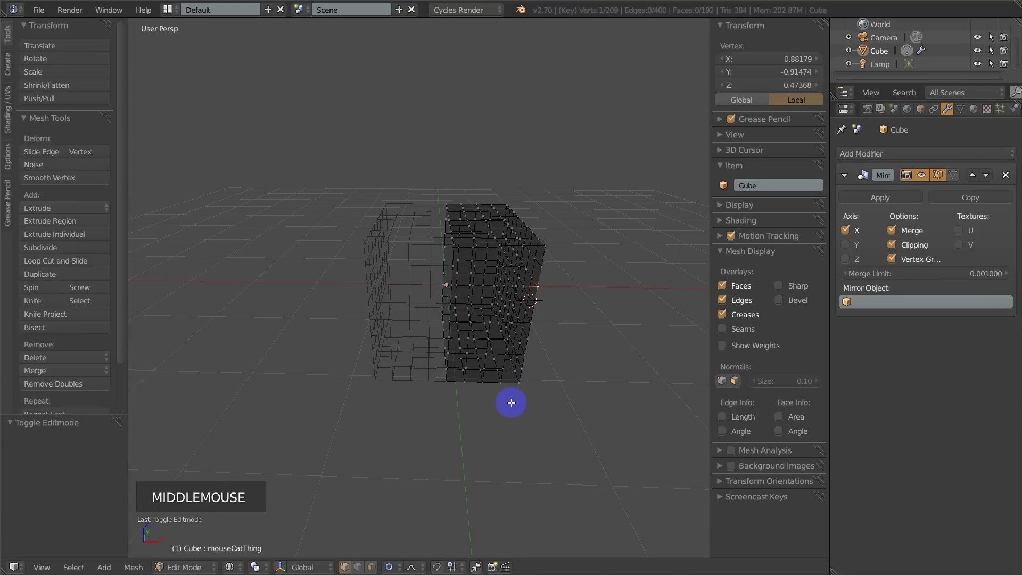
{"action": "left_click", "coordinate": [879, 197]}
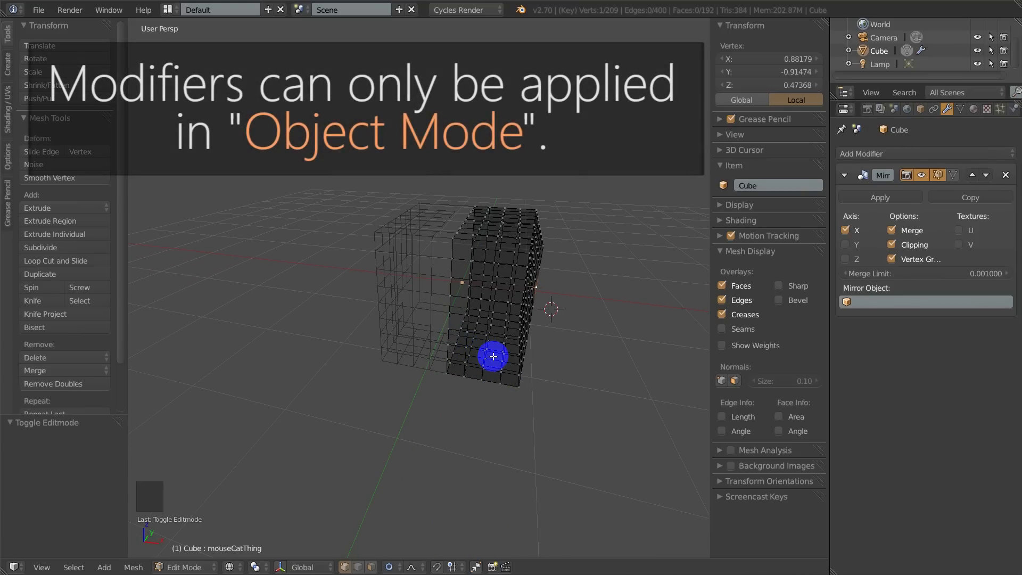
{"action": "key", "text": "Tab"}
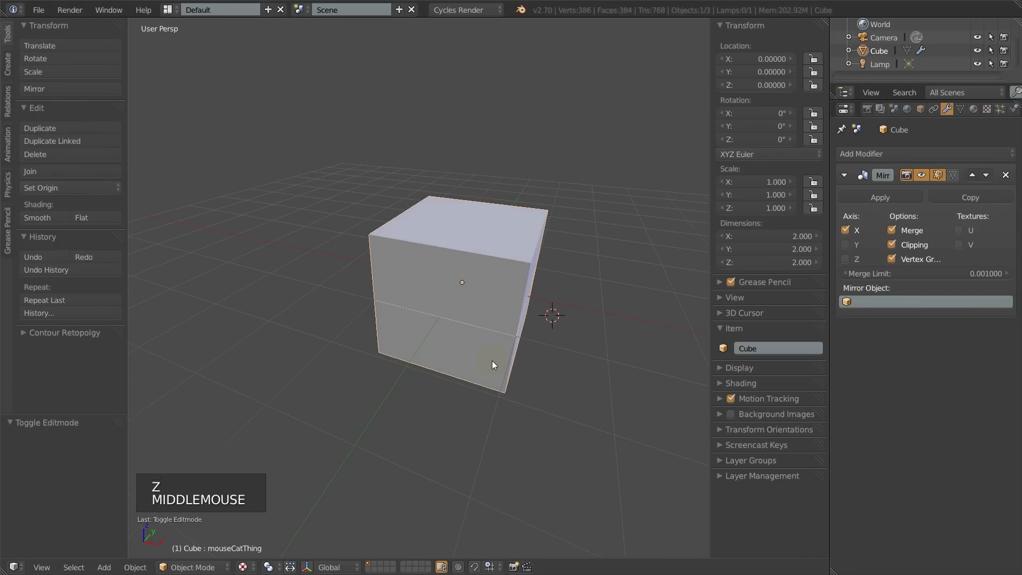
{"action": "left_click", "coordinate": [879, 197]}
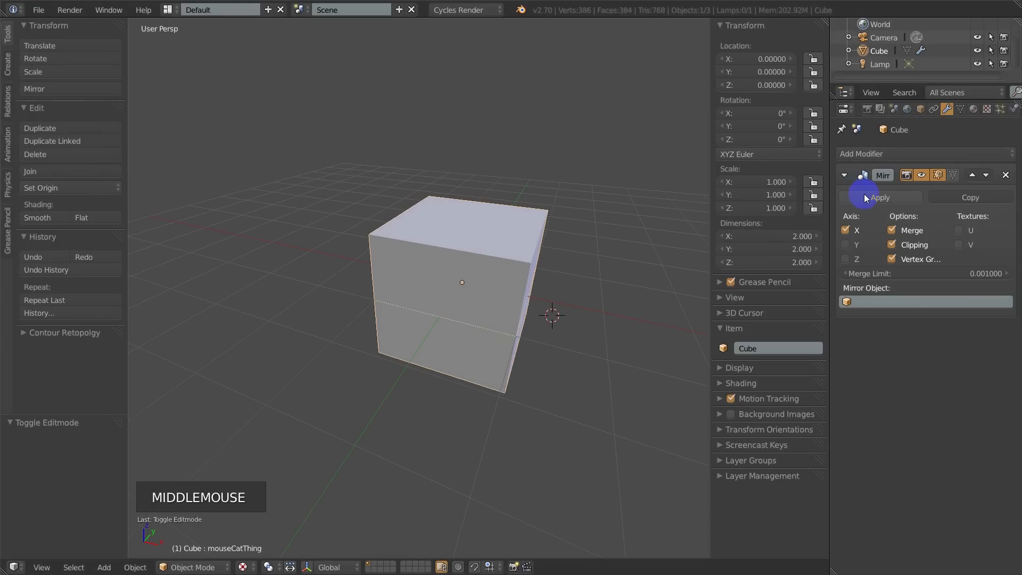
{"action": "left_click", "coordinate": [879, 197]}
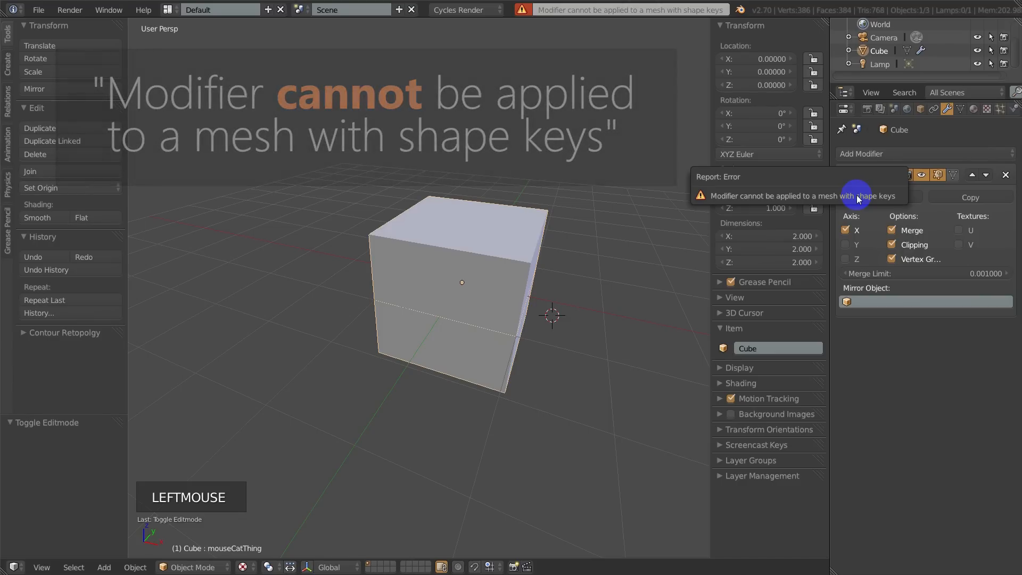
{"action": "left_click", "coordinate": [861, 153]}
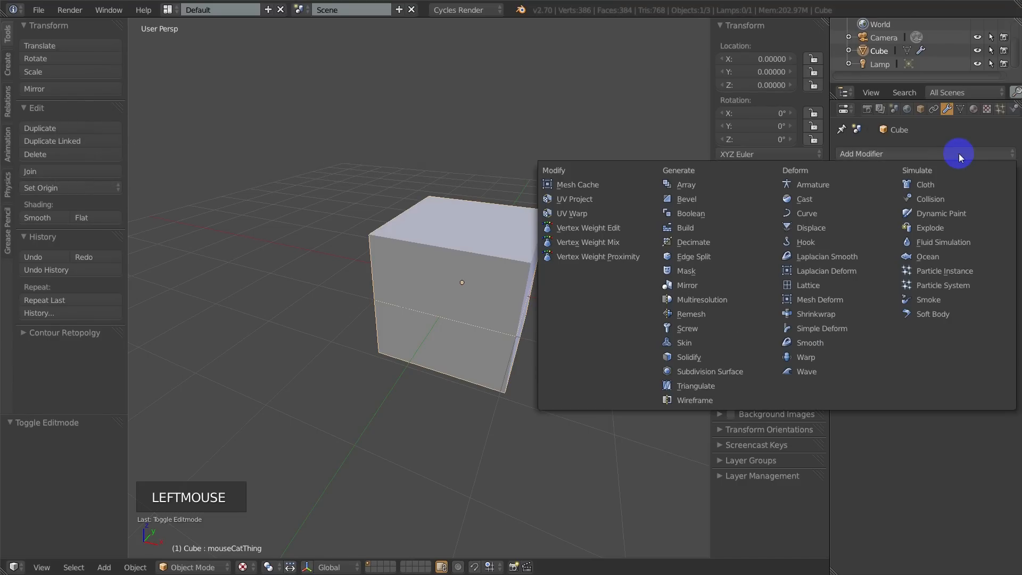
{"action": "mouse_move", "coordinate": [716, 313]}
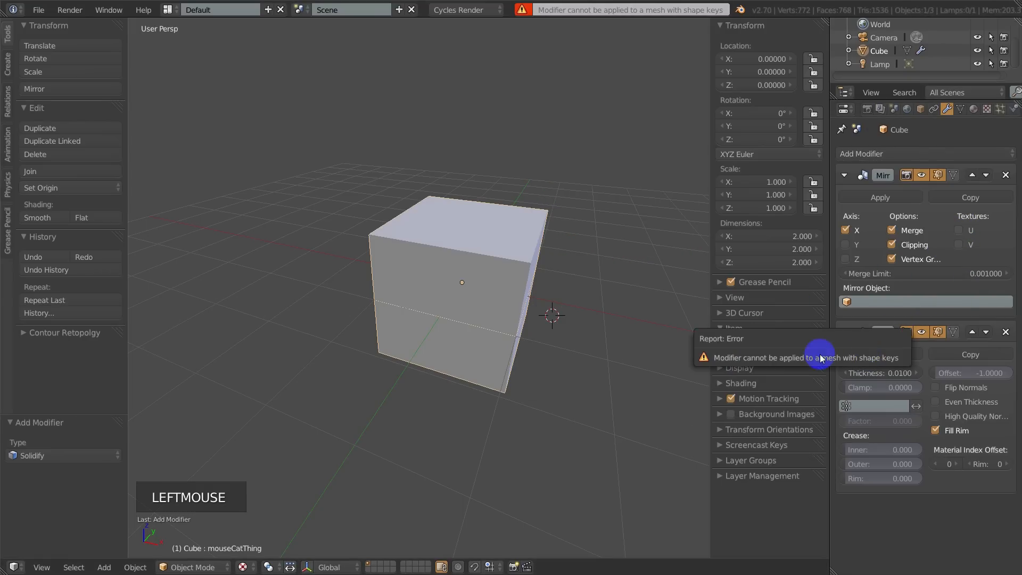
{"action": "left_click", "coordinate": [861, 154]}
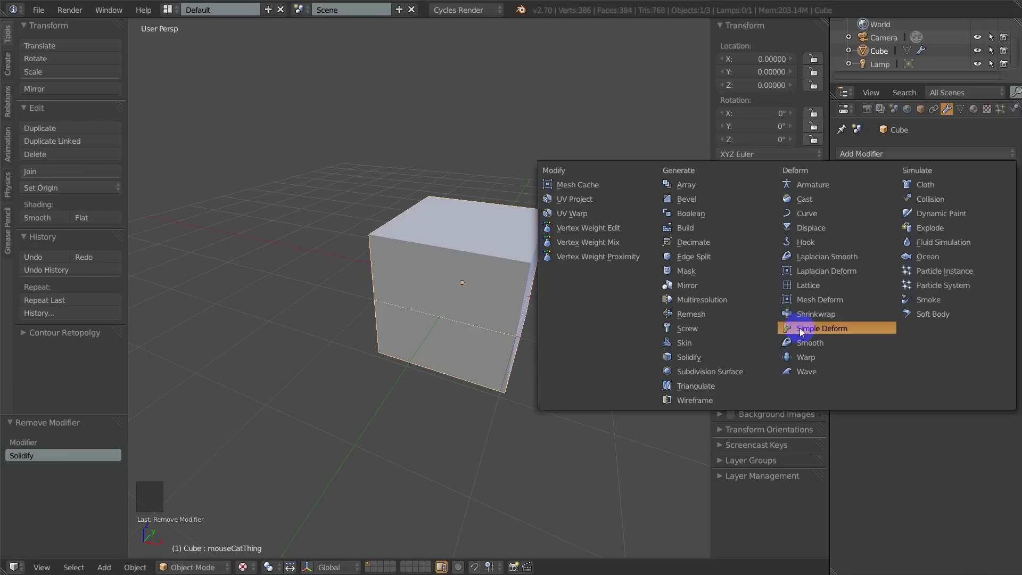
{"action": "left_click", "coordinate": [821, 328]}
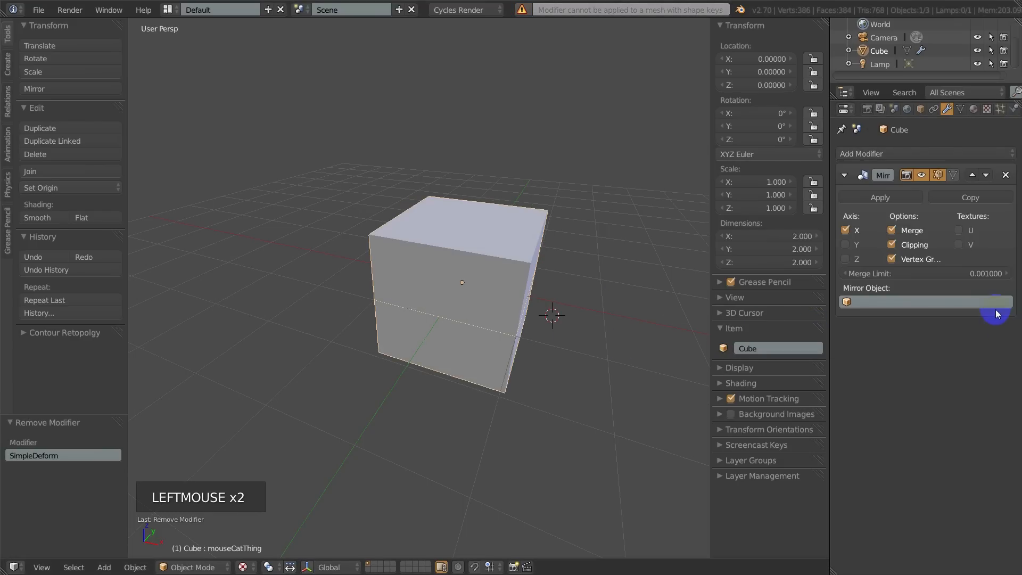
{"action": "left_click", "coordinate": [860, 153]}
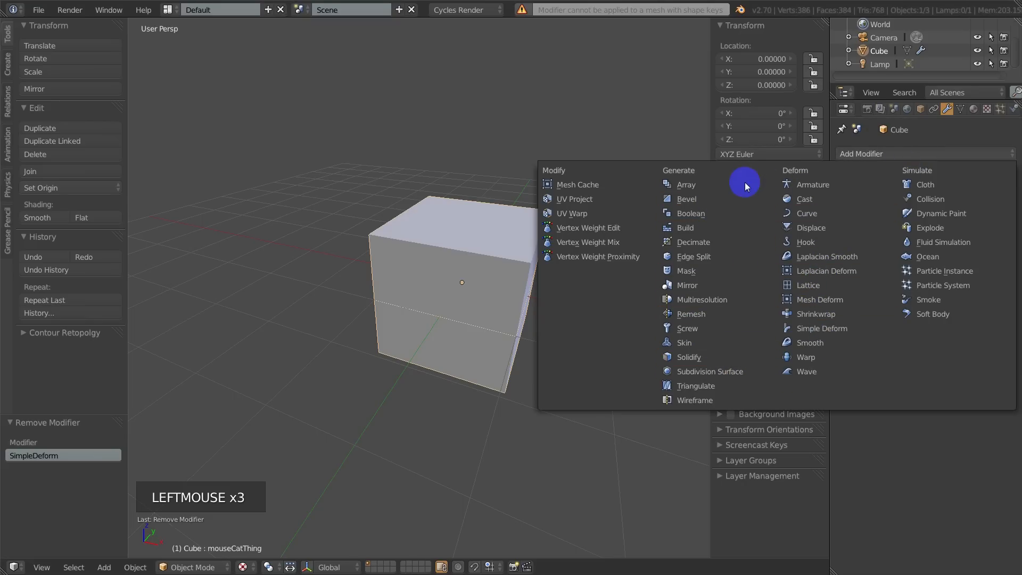
{"action": "mouse_move", "coordinate": [871, 438]}
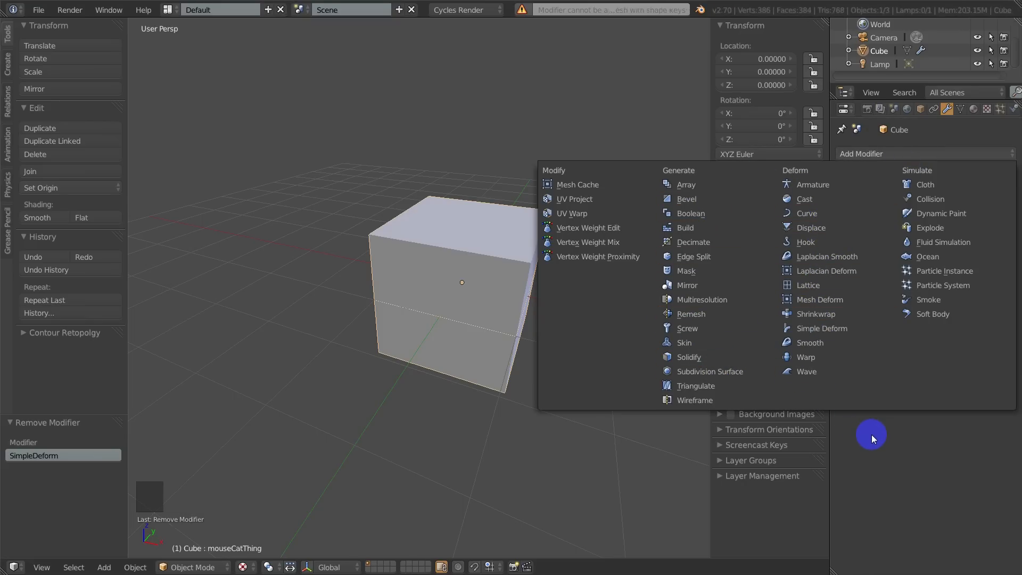
{"action": "left_click", "coordinate": [687, 286]}
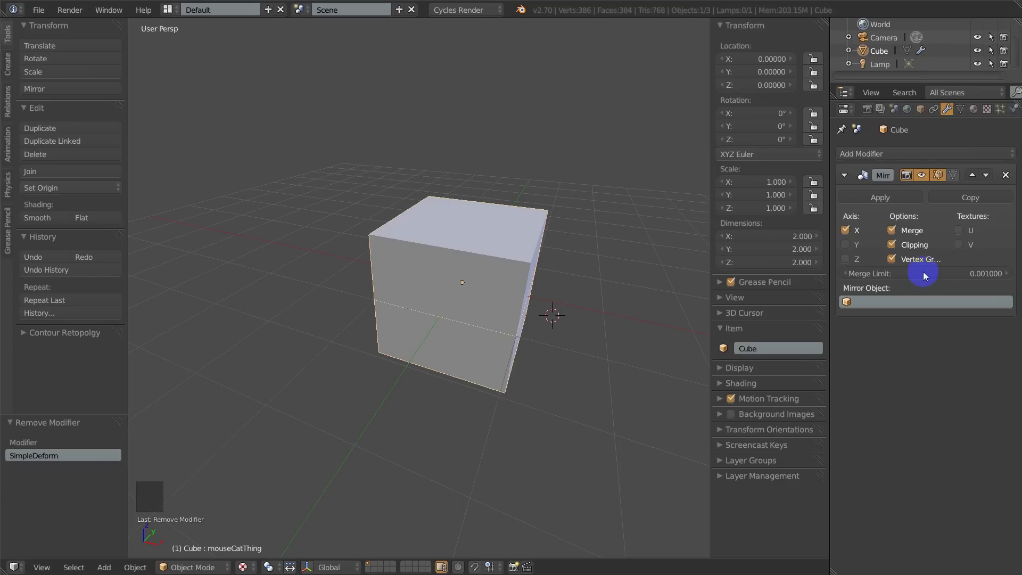
{"action": "key", "text": "shift+s"}
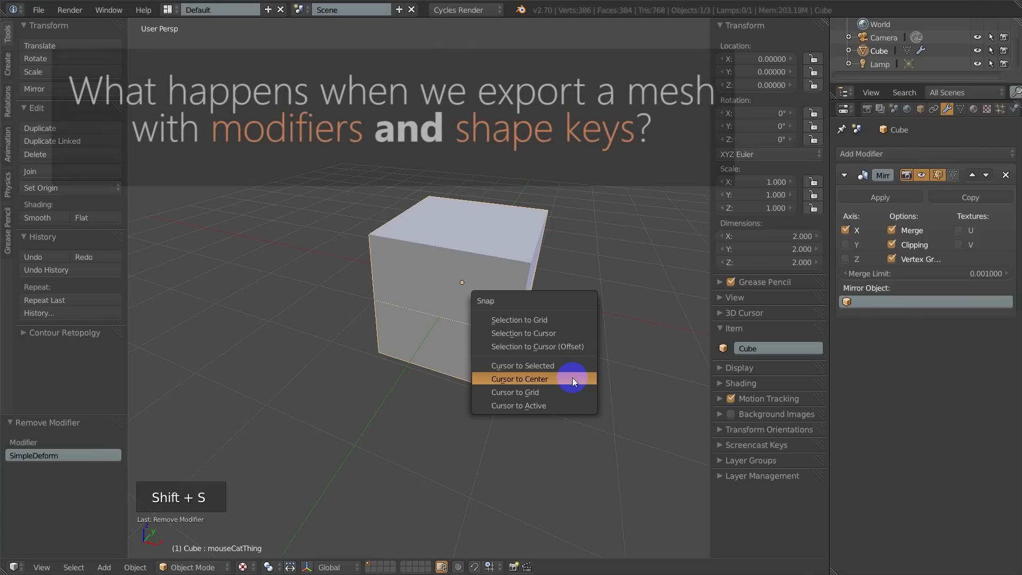
- Snap the 3D cursor to centre, then export the scene as shapeKeyTutorial.pt3.2.fbx to C:\Temp
{"action": "left_click", "coordinate": [518, 378]}
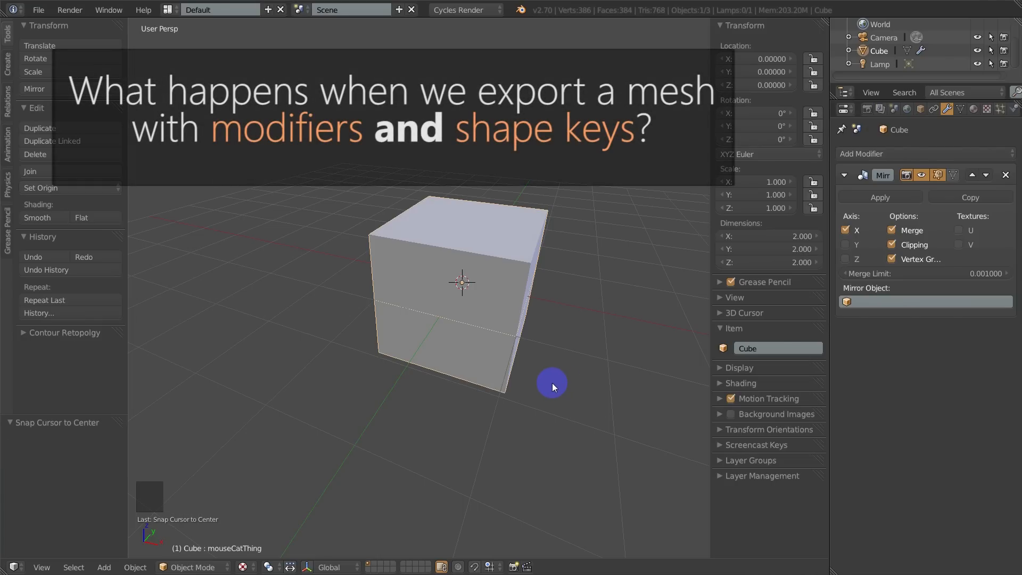
{"action": "mouse_move", "coordinate": [518, 392]}
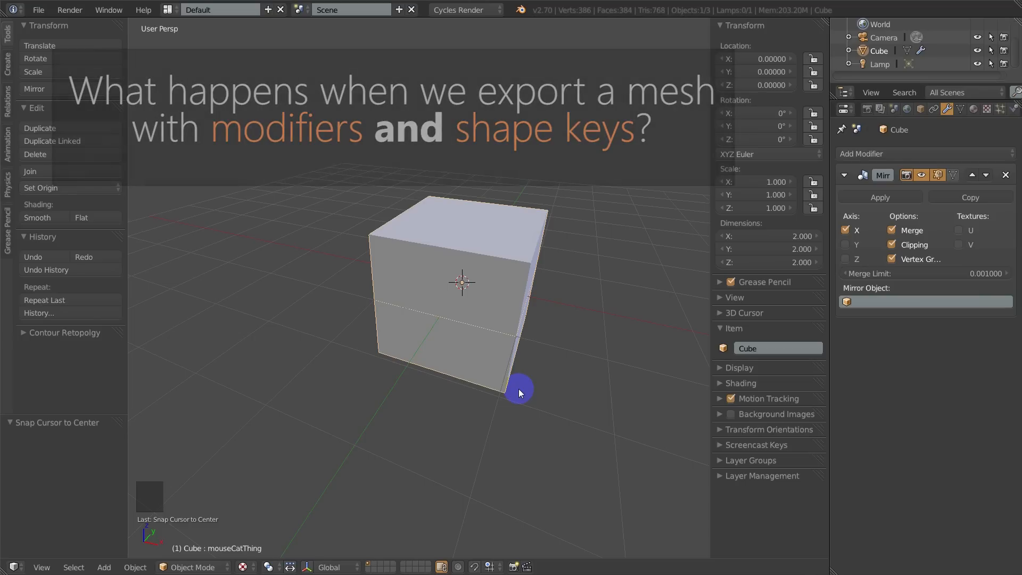
{"action": "mouse_move", "coordinate": [440, 181]}
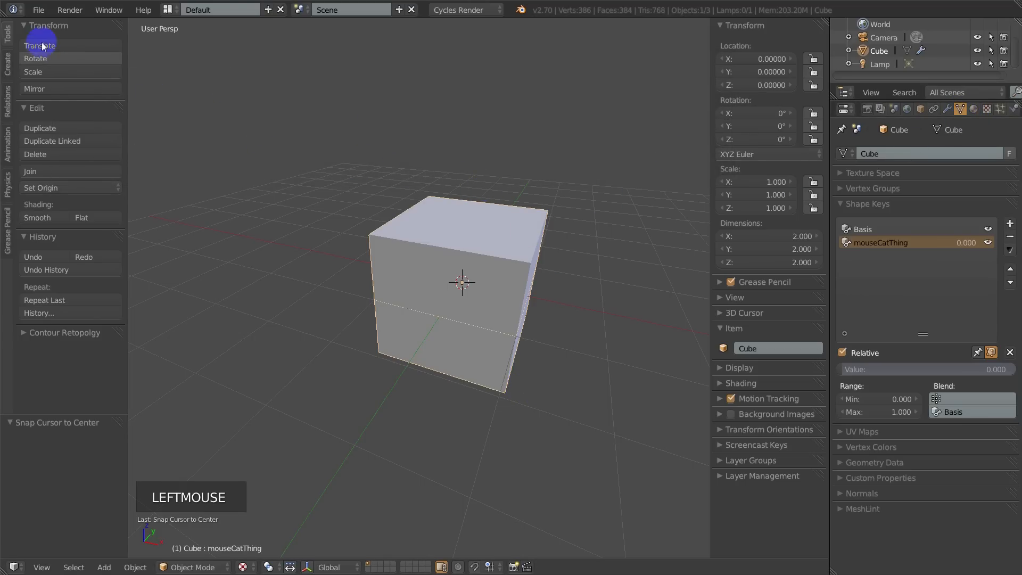
{"action": "left_click", "coordinate": [38, 10]}
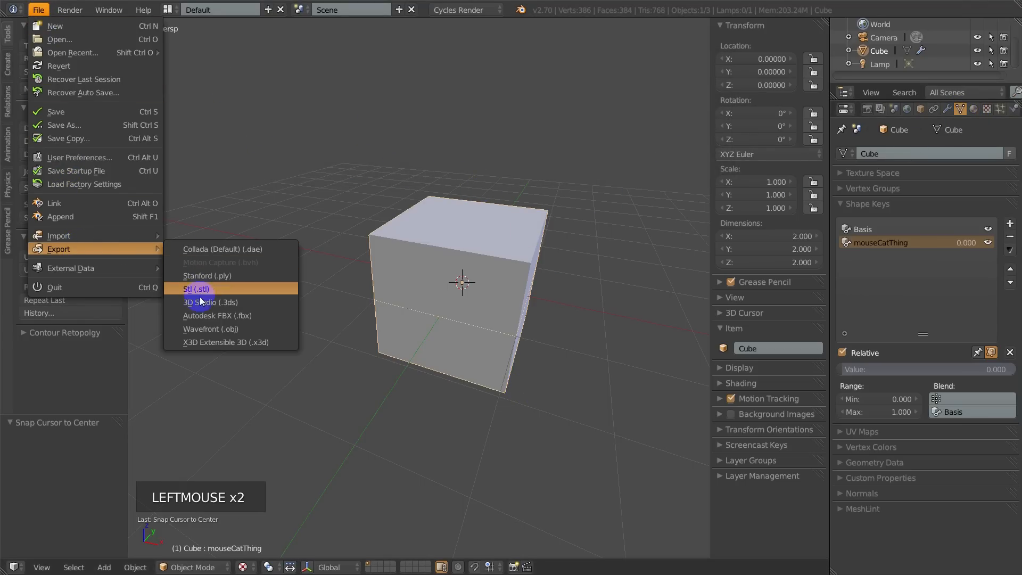
{"action": "left_click", "coordinate": [217, 315]}
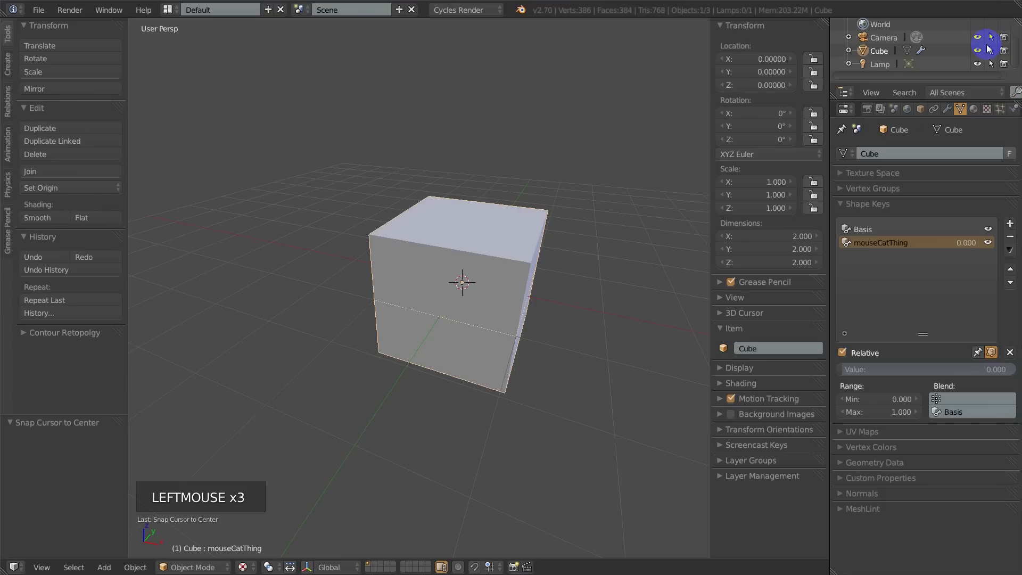
{"action": "mouse_move", "coordinate": [53, 26]}
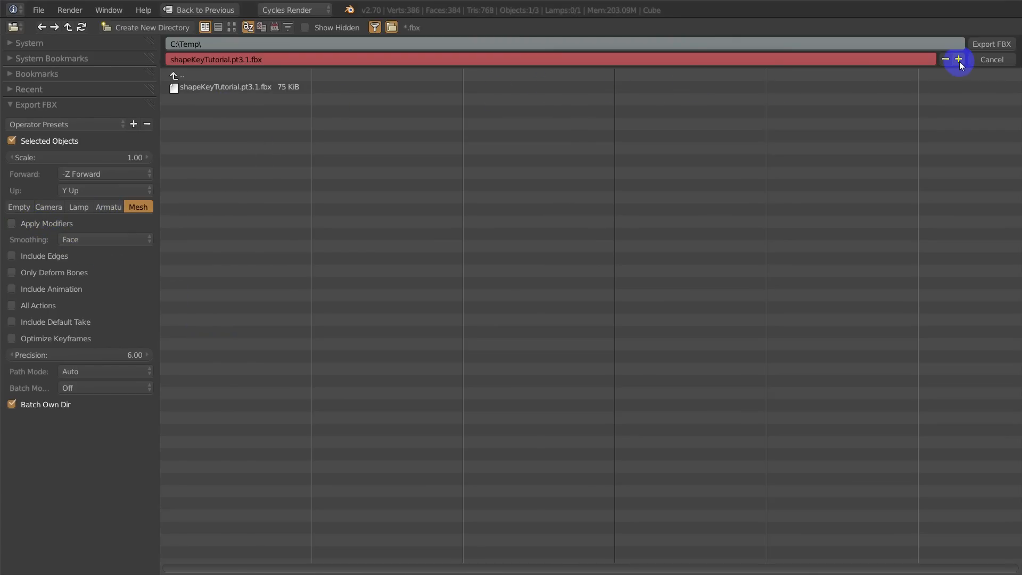
{"action": "left_click", "coordinate": [957, 60]}
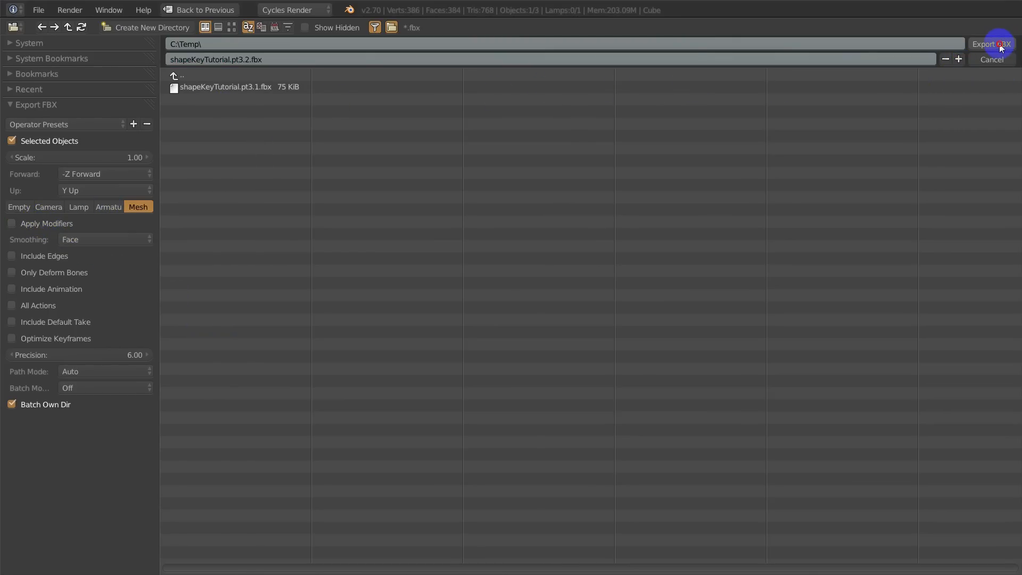
{"action": "left_click", "coordinate": [988, 44]}
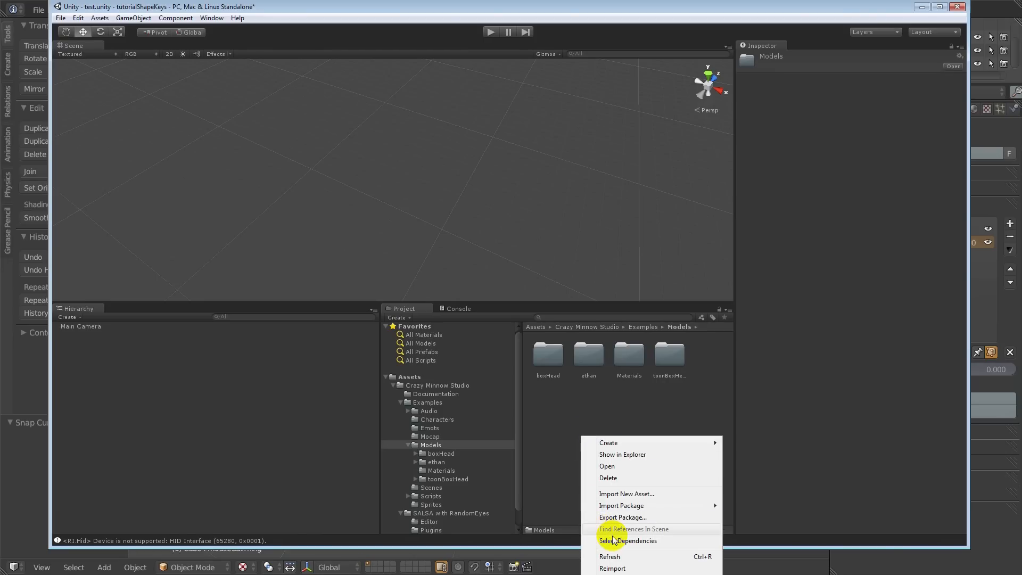
- Import the exported shapeKeyTutorial FBX cube into Models and select the pt3.2 asset
{"action": "left_click", "coordinate": [626, 493]}
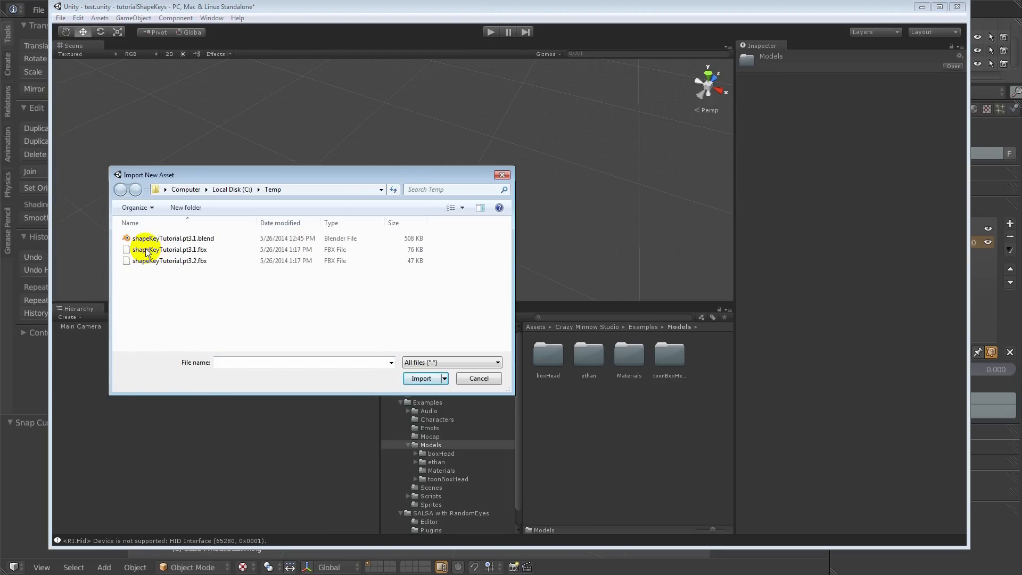
{"action": "left_click", "coordinate": [420, 377]}
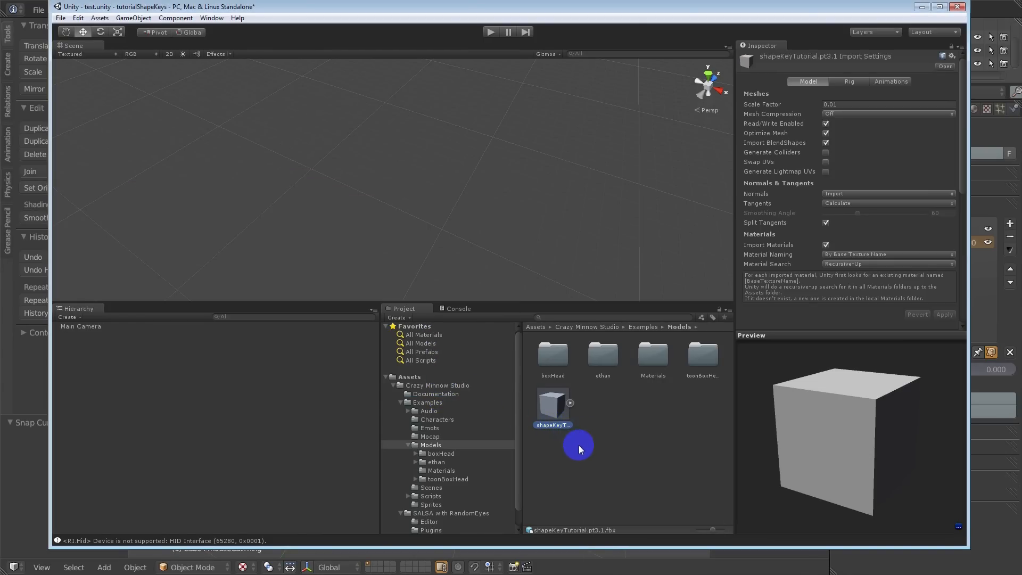
{"action": "left_click", "coordinate": [601, 401]}
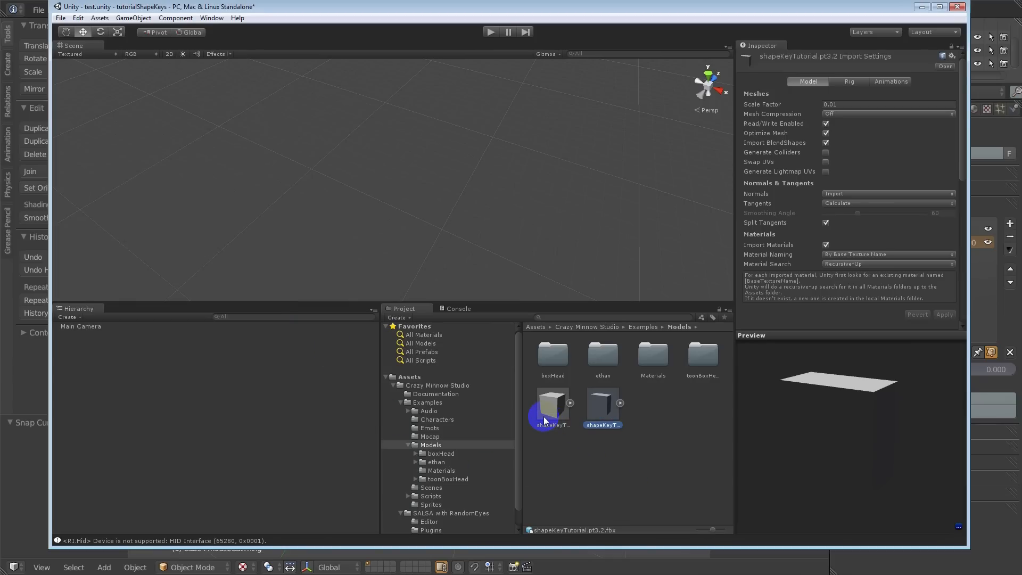
{"action": "left_click", "coordinate": [601, 404]}
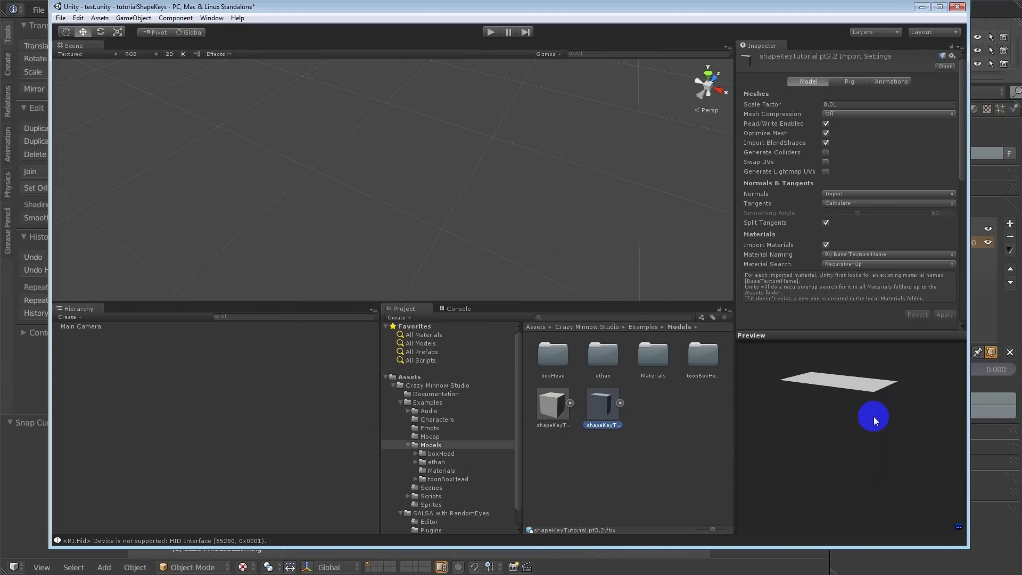
- Inspect pt3.1's Inspector and rotated preview, then return to pt3.2's imported object details
{"action": "left_click", "coordinate": [552, 405]}
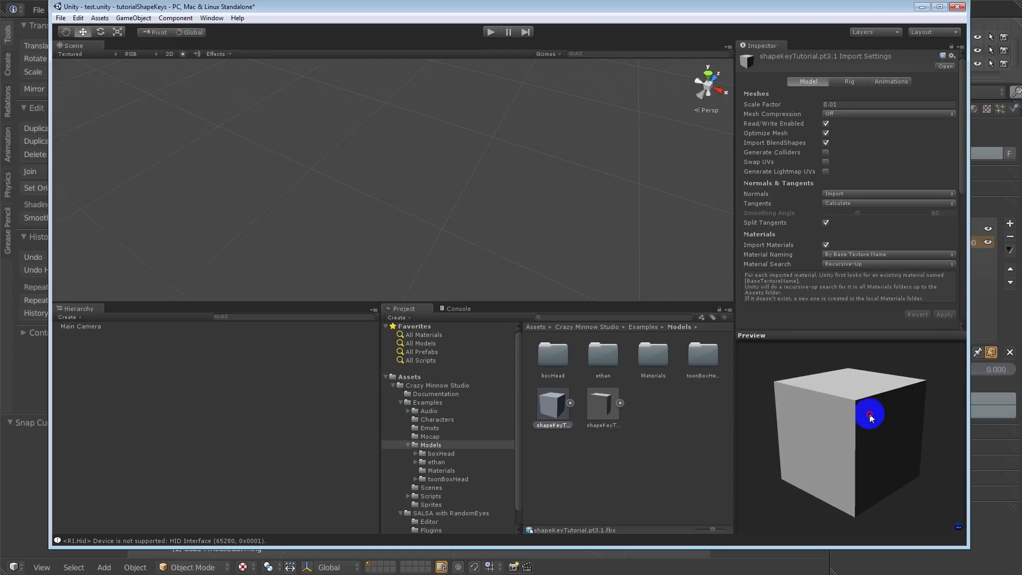
{"action": "left_click_drag", "start_coordinate": [869, 418], "coordinate": [826, 428]}
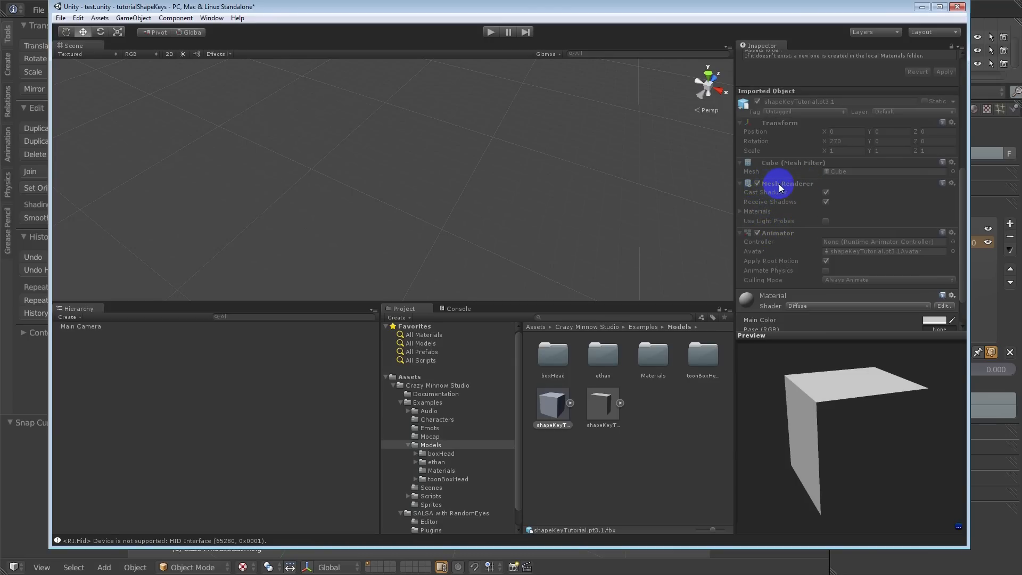
{"action": "mouse_move", "coordinate": [792, 199]}
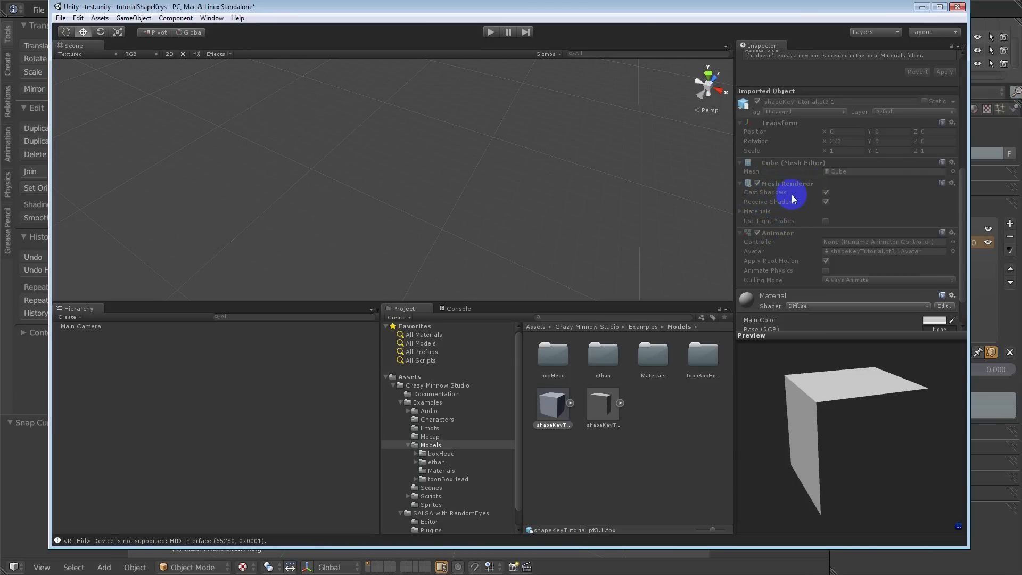
{"action": "left_click", "coordinate": [600, 404]}
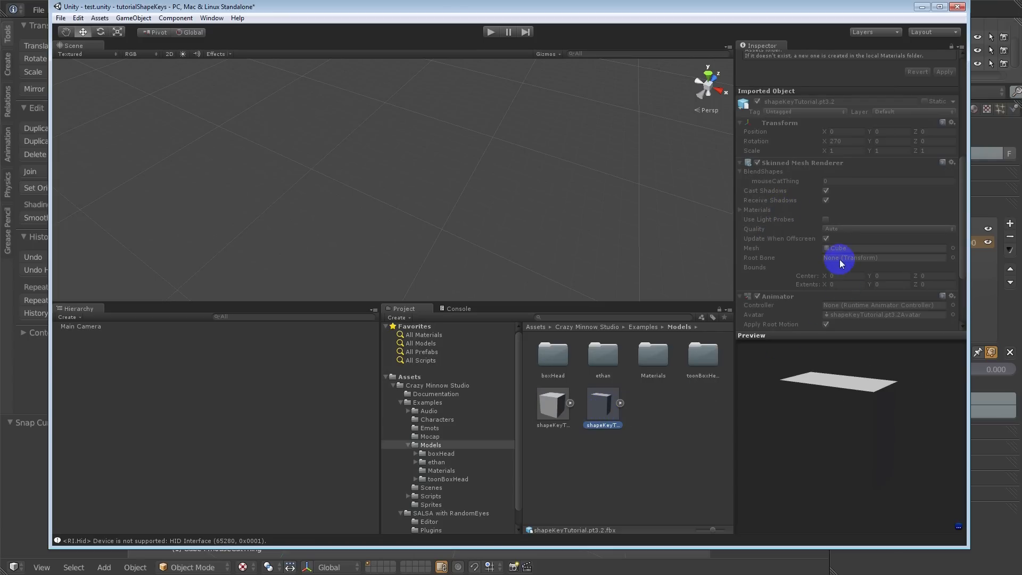